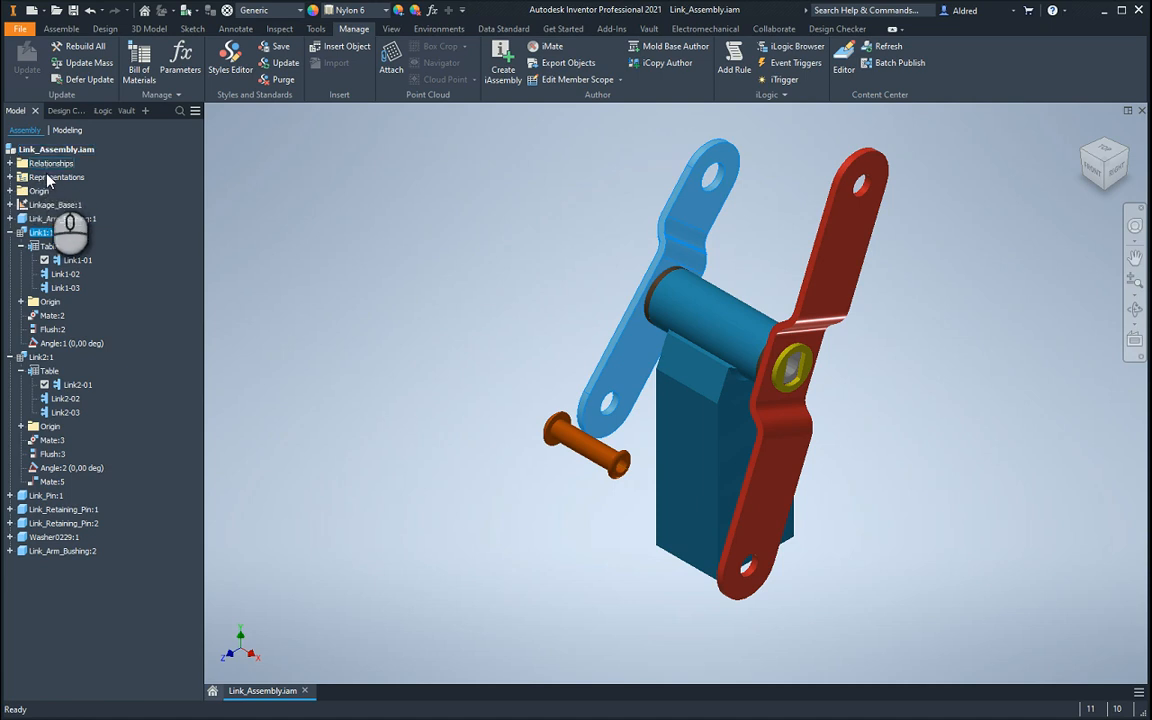
Step: Select the Link1:1 part in the model and pick the Link2-03 configuration row
left_click(41, 232)
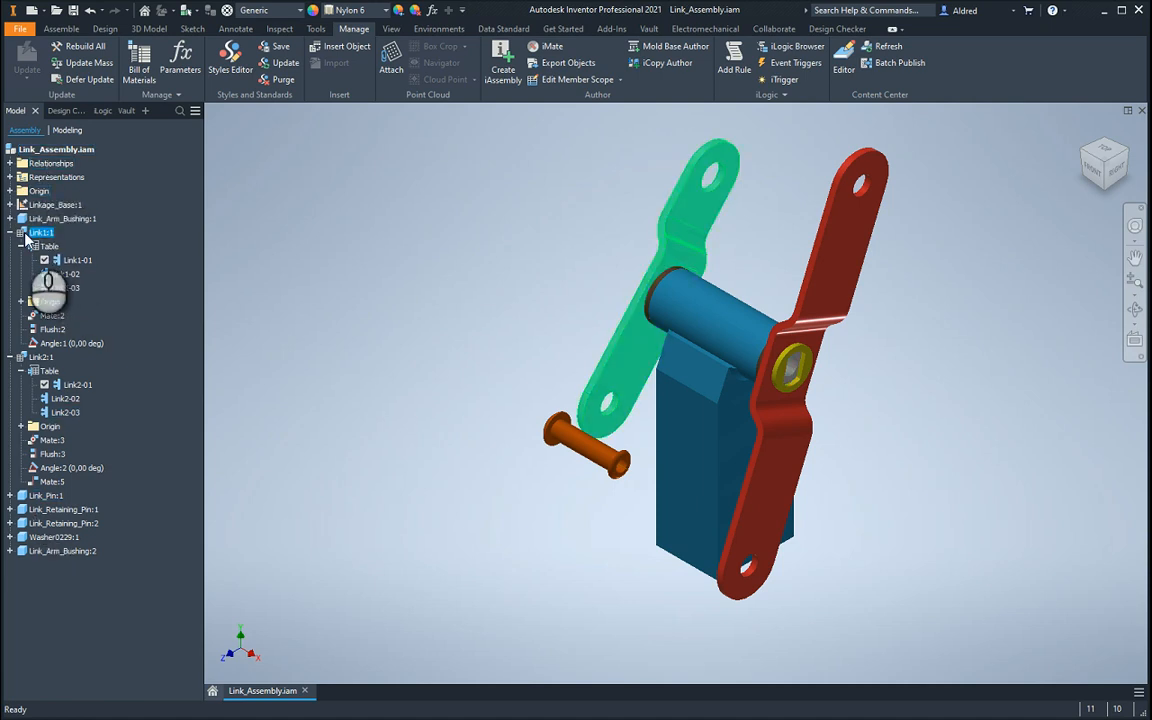
left_click(77, 260)
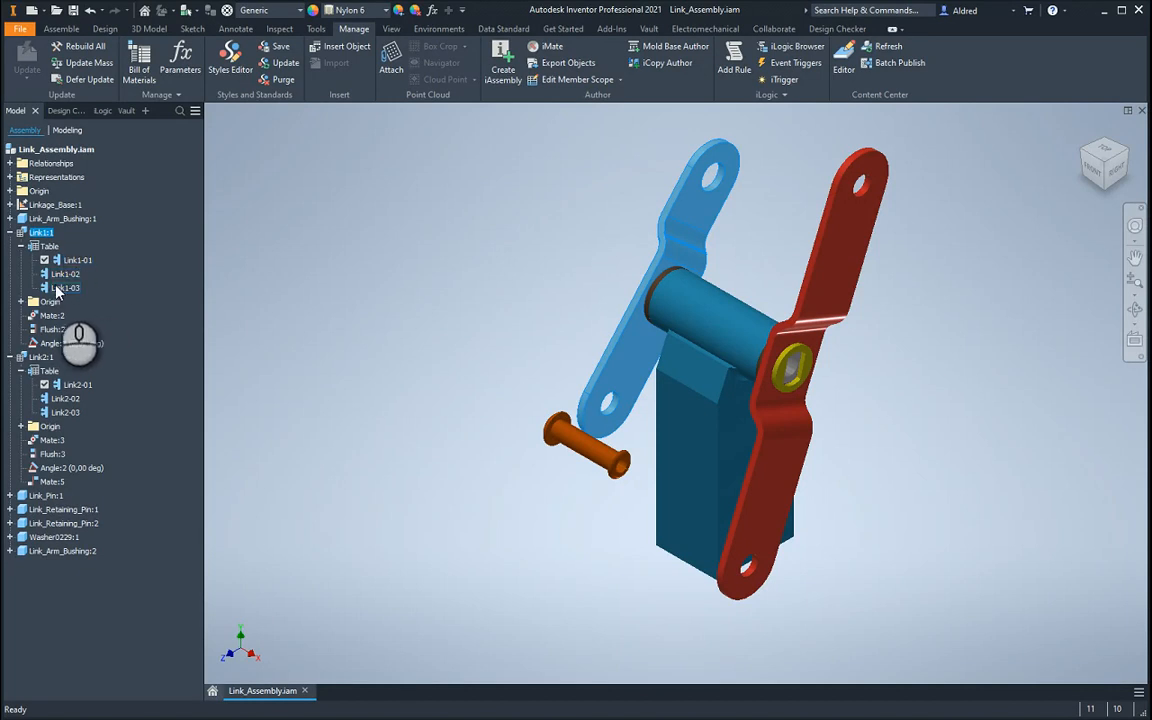
left_click(40, 357)
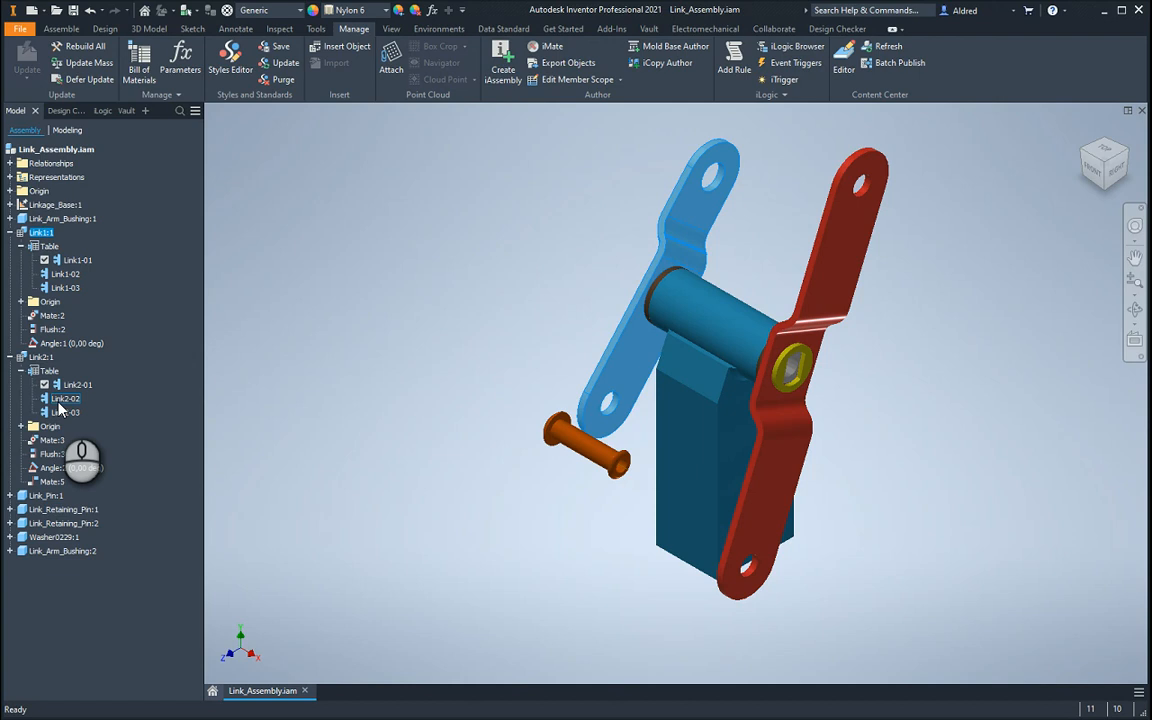
left_click(65, 412)
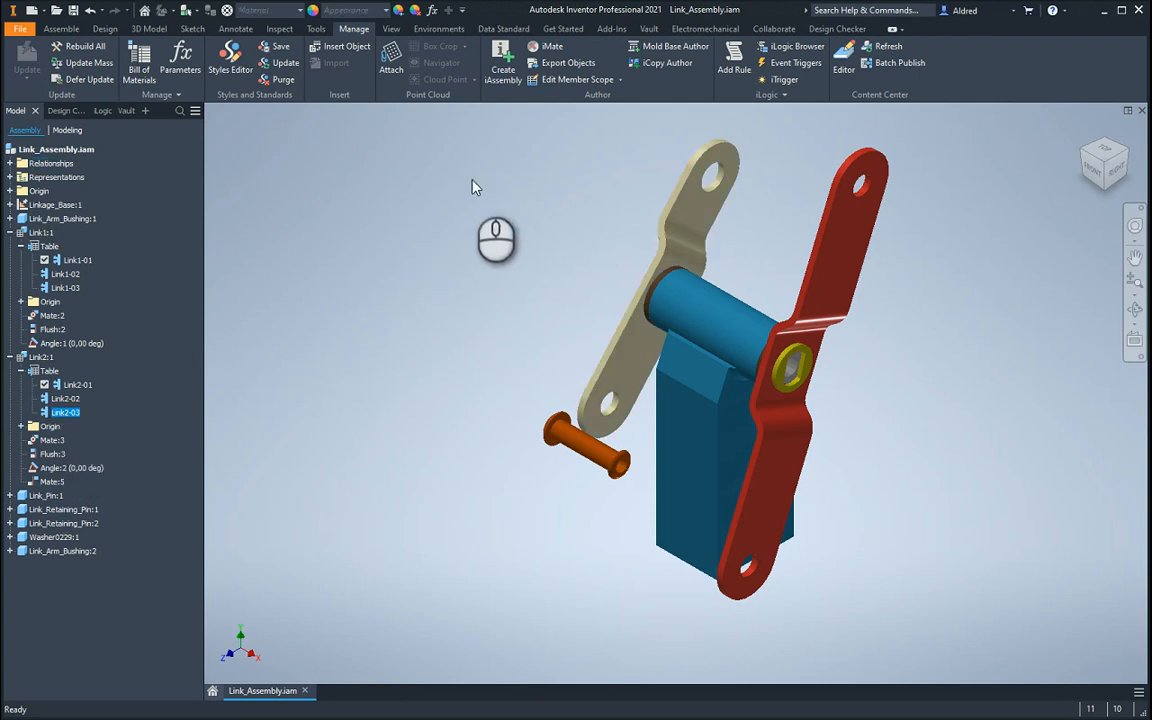
mouse_move(338, 112)
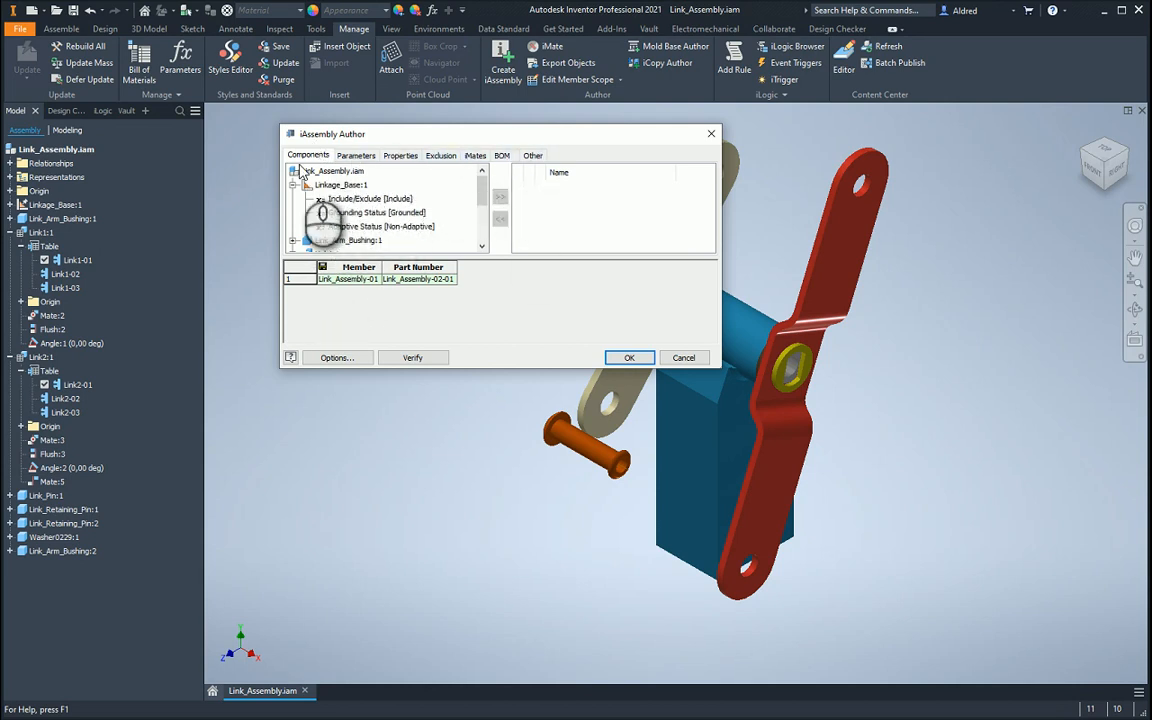
Step: Review the Linkage_Base:1 and Link1:1 component settings, then the Mate:1 offset parameter
left_click(341, 185)
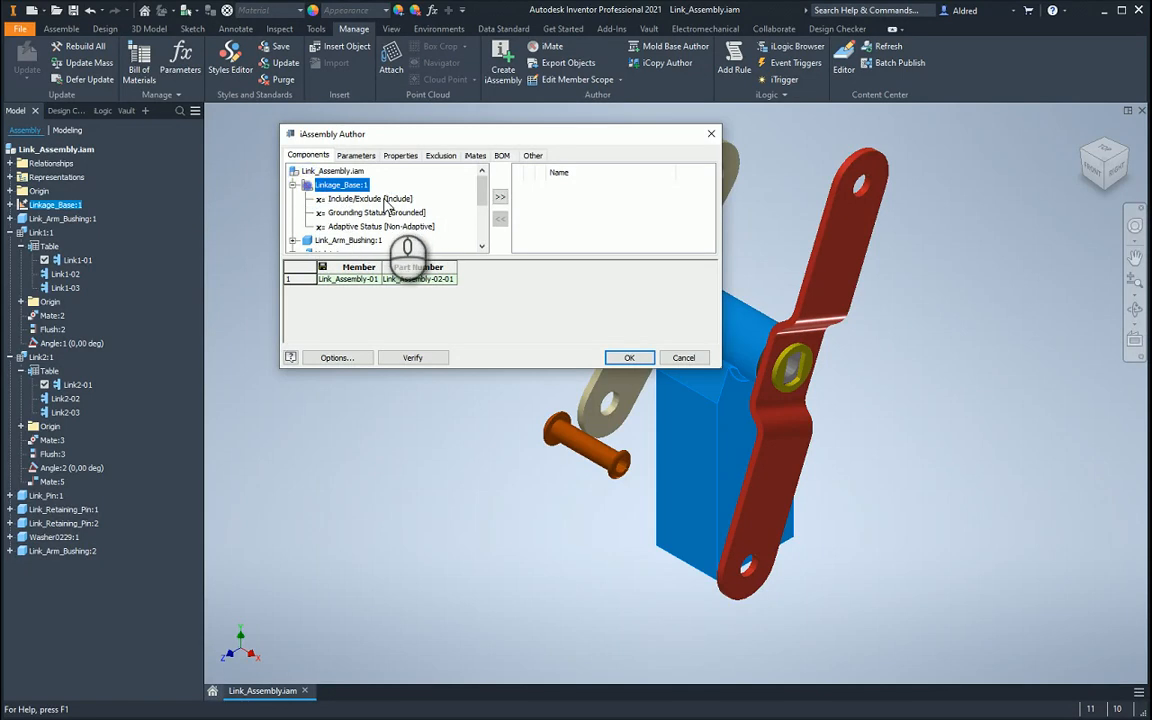
left_click(349, 226)
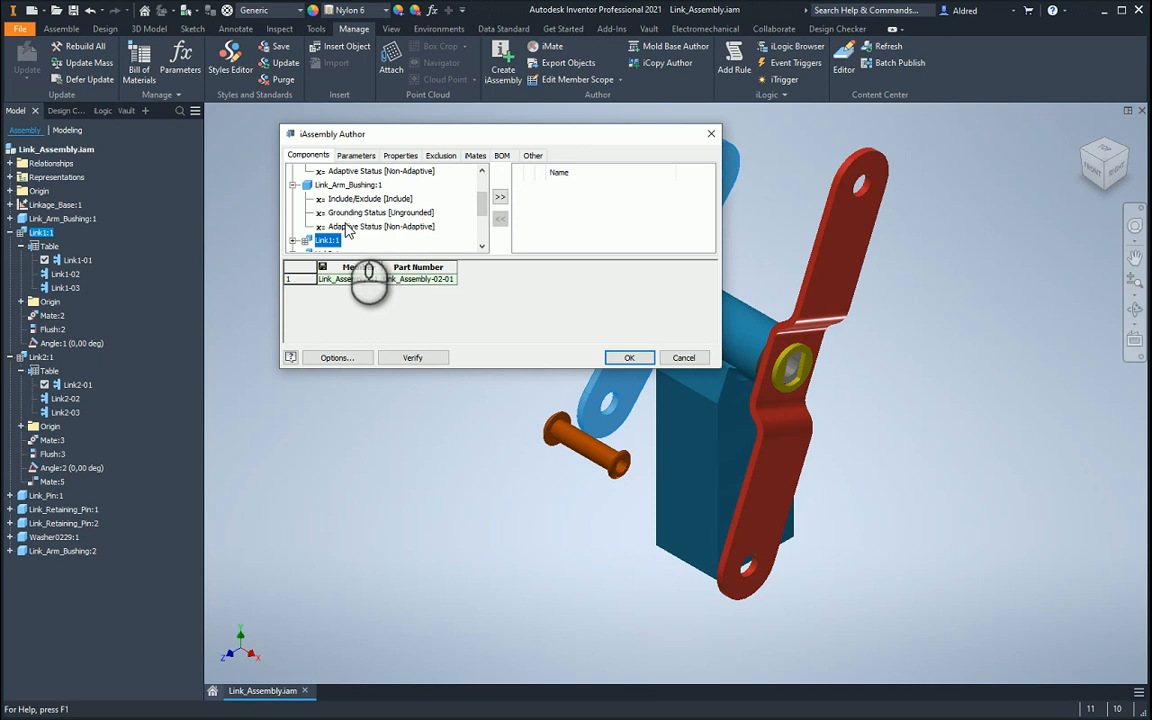
left_click(356, 155)
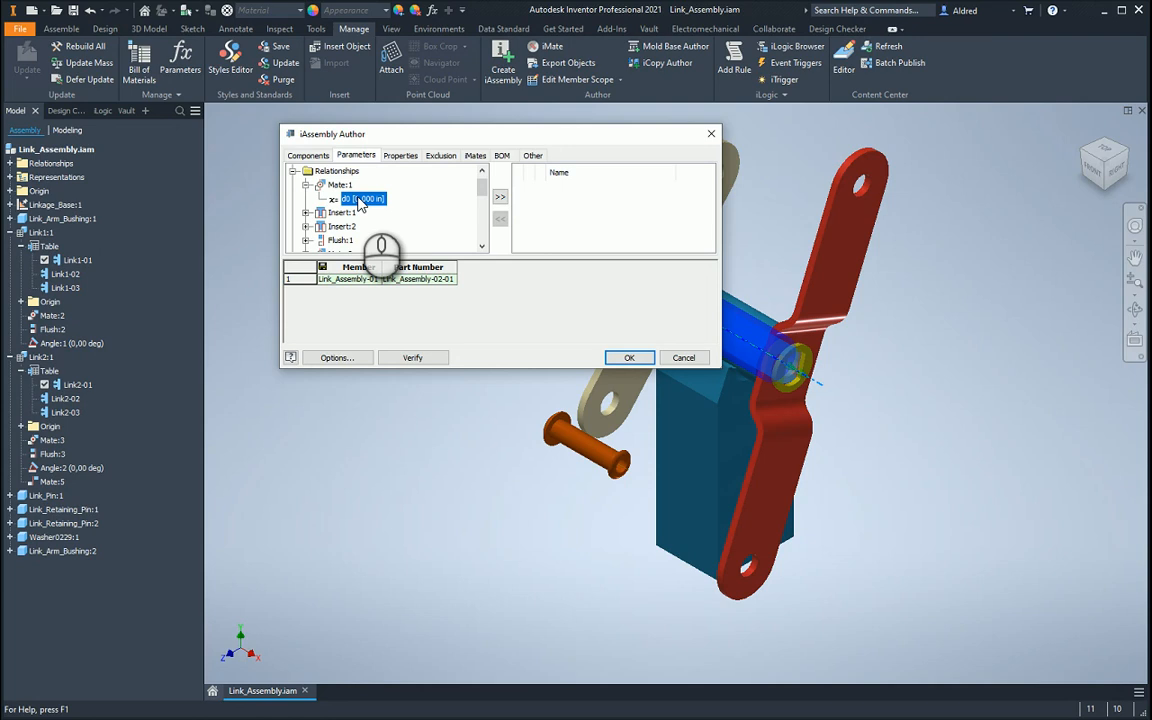
left_click(400, 155)
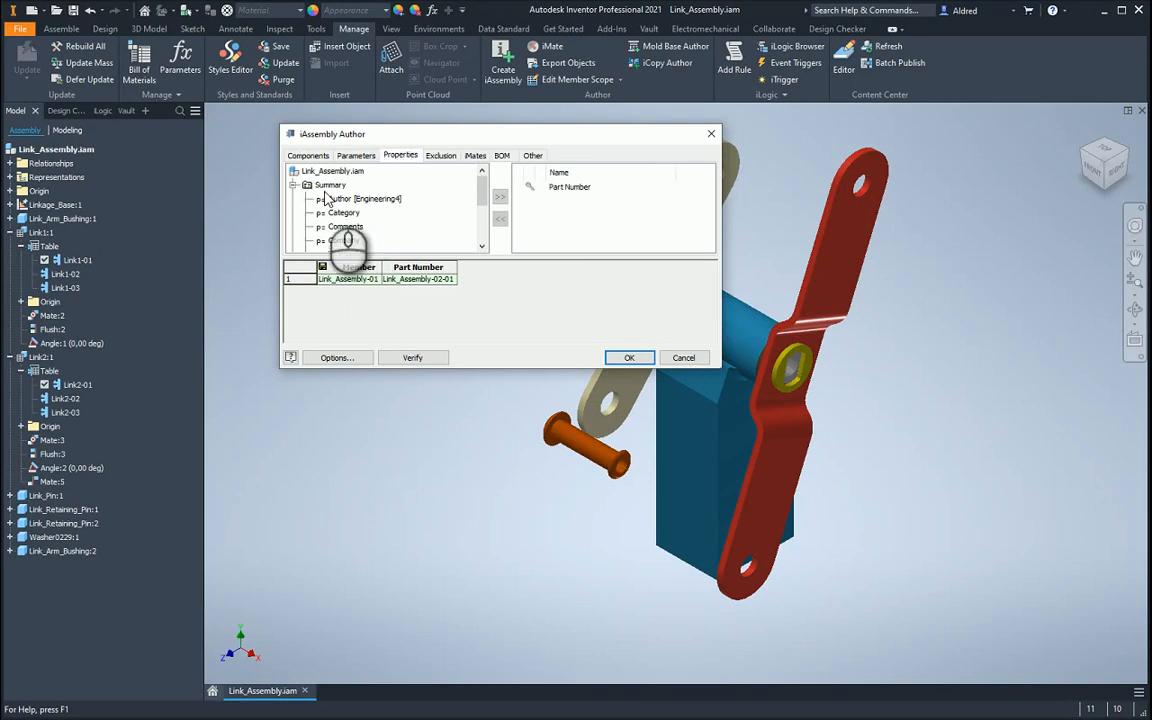
Step: Add project properties, then delete the Revision Number column, leaving only Part Number
scroll("down", 3)
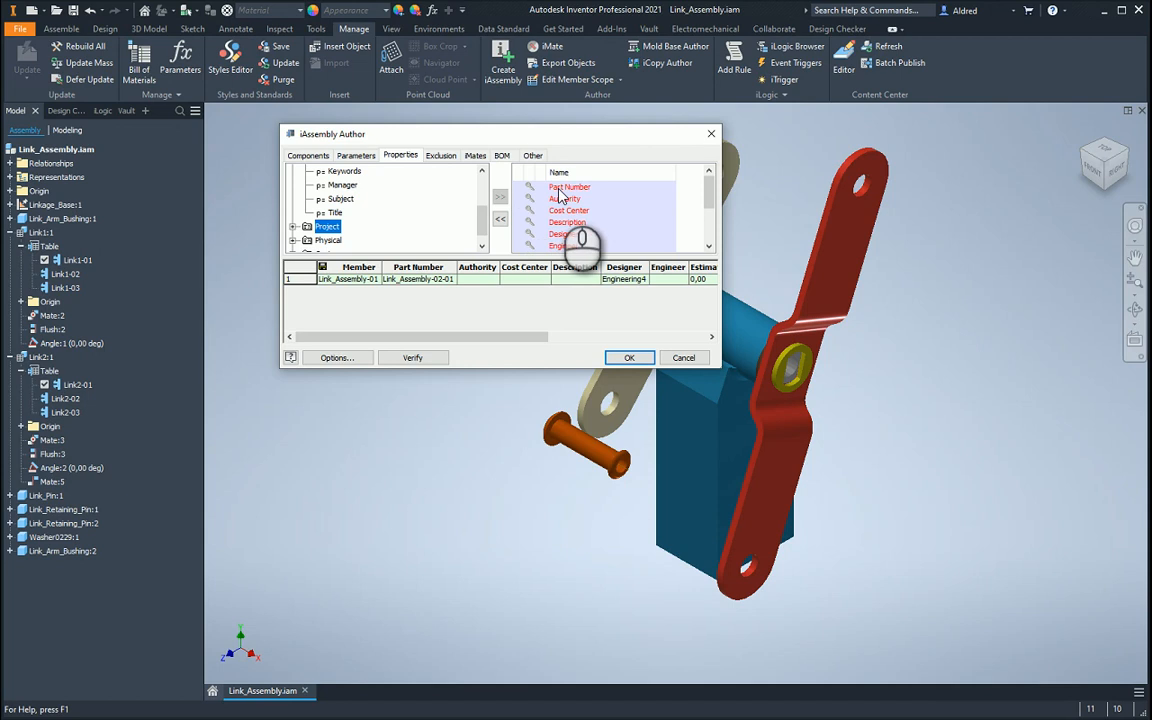
left_click(564, 198)
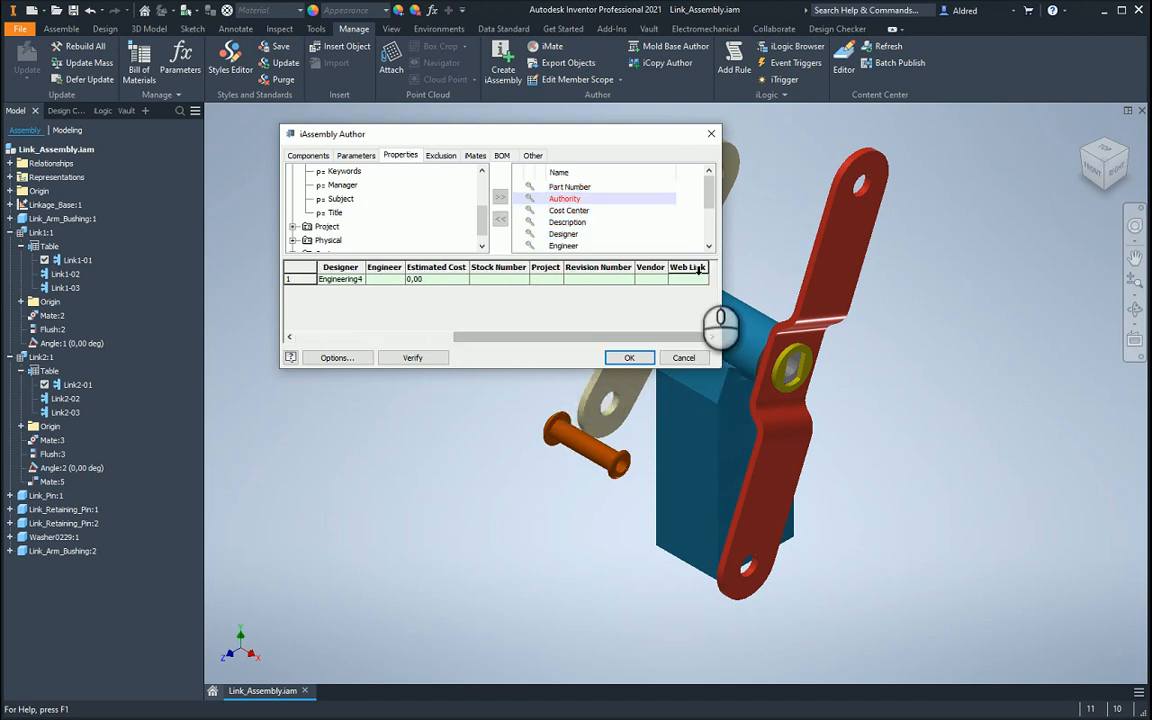
right_click(597, 267)
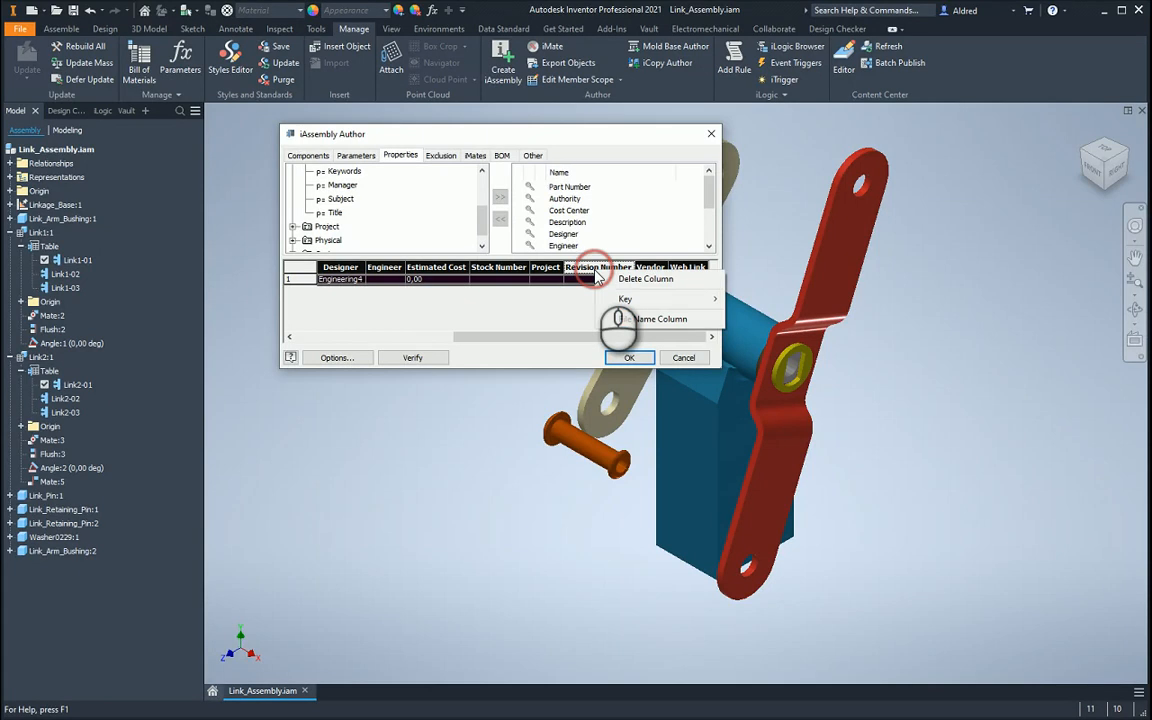
left_click(644, 279)
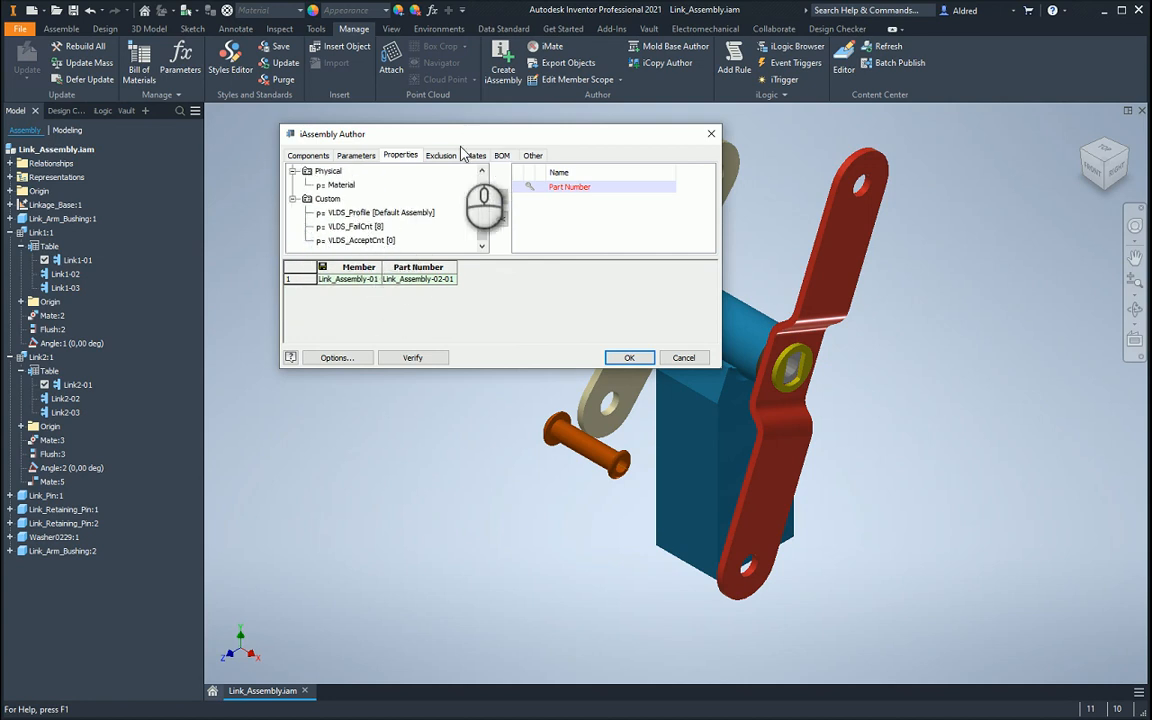
Step: Review the Exclusion, iMates, BOM and Other categories of the iAssembly Author
left_click(440, 155)
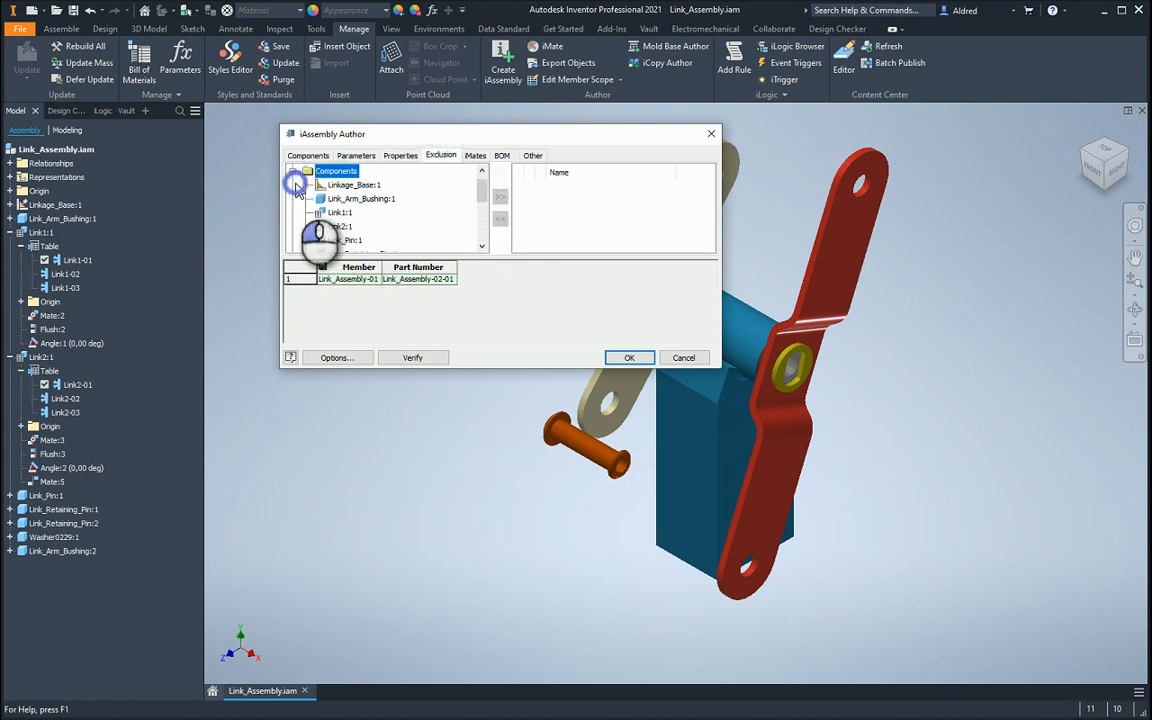
scroll("down", 3)
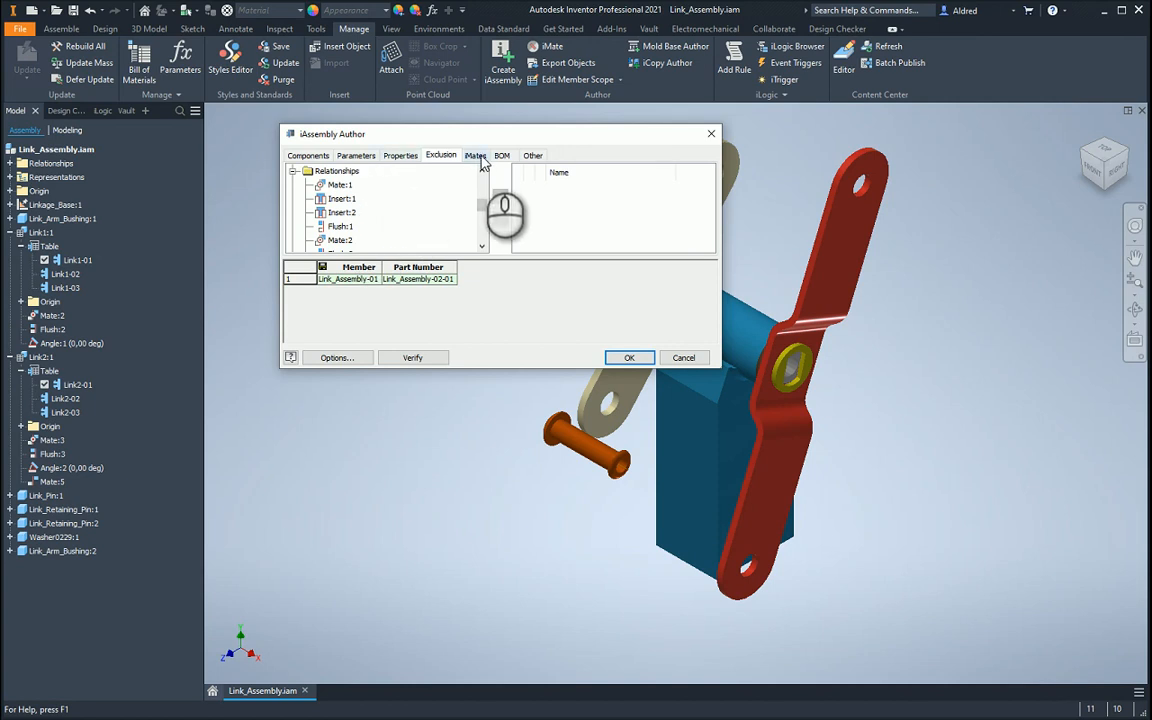
left_click(475, 155)
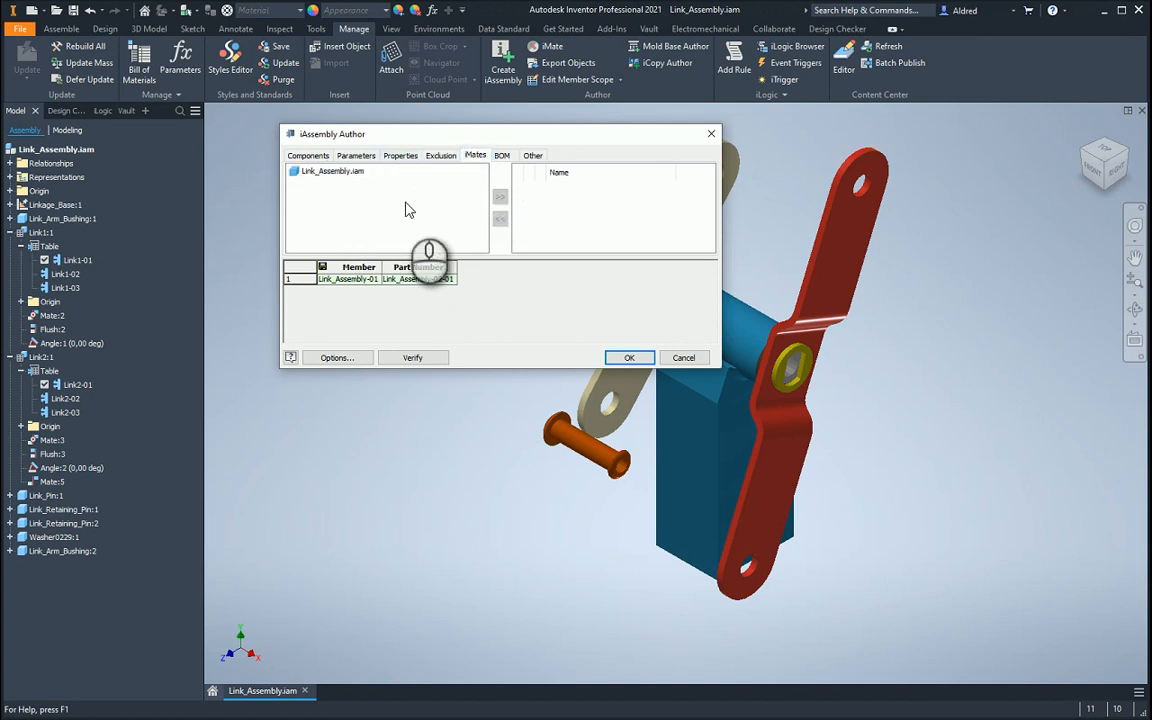
left_click(502, 155)
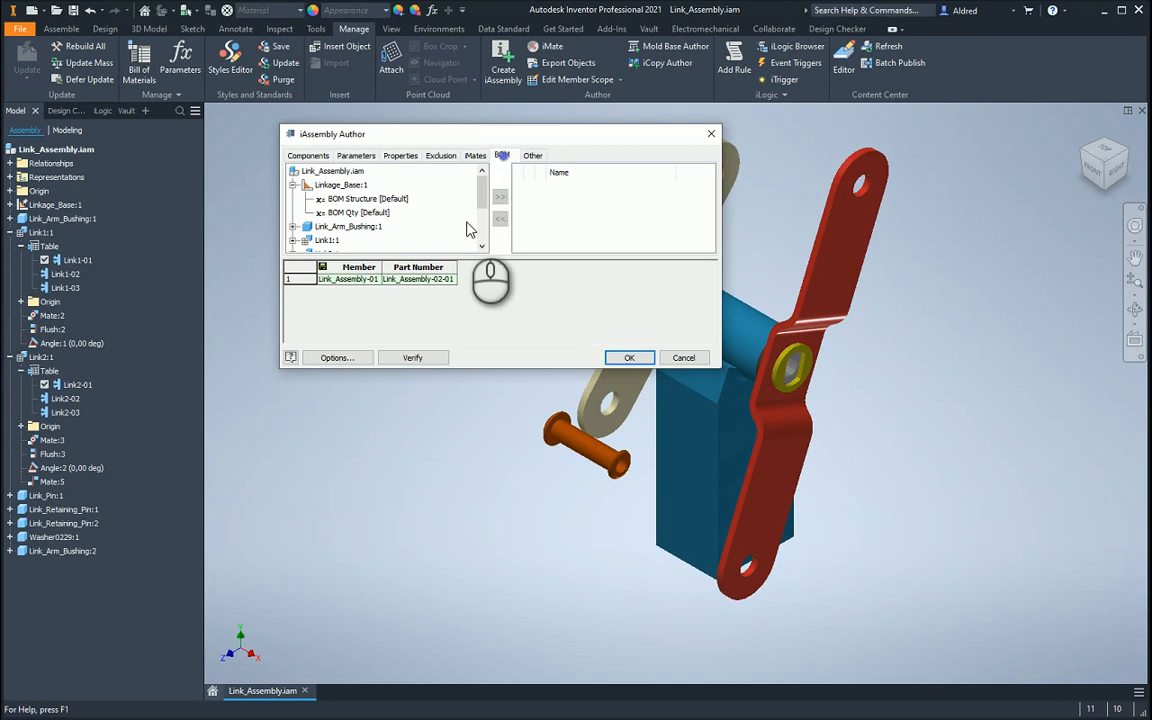
mouse_move(390, 250)
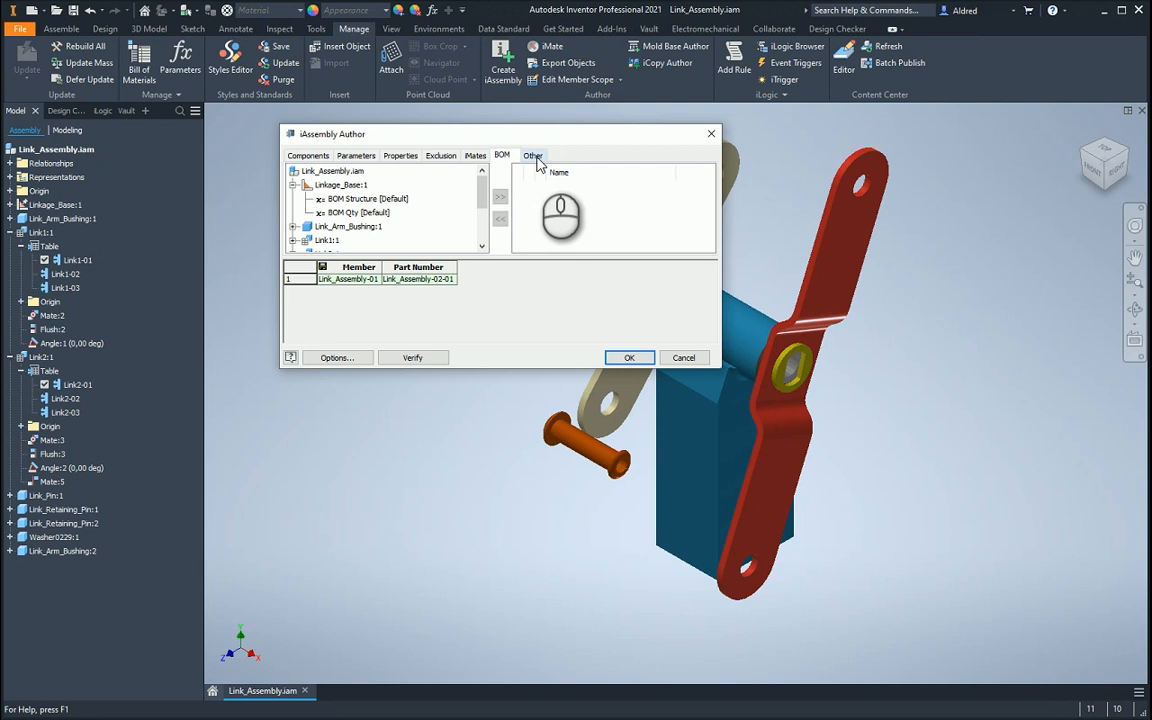
left_click(532, 155)
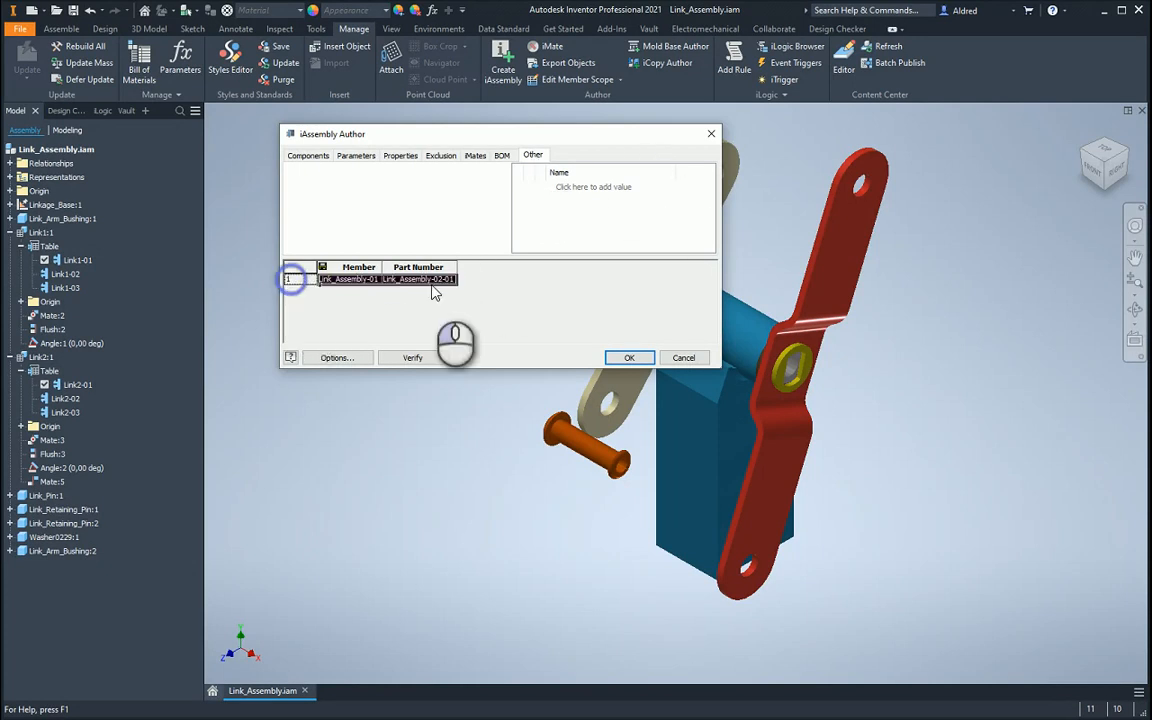
Step: Show Link1:1's Grounding Status setting under Components, then select Link1 in the assembly
left_click(308, 155)
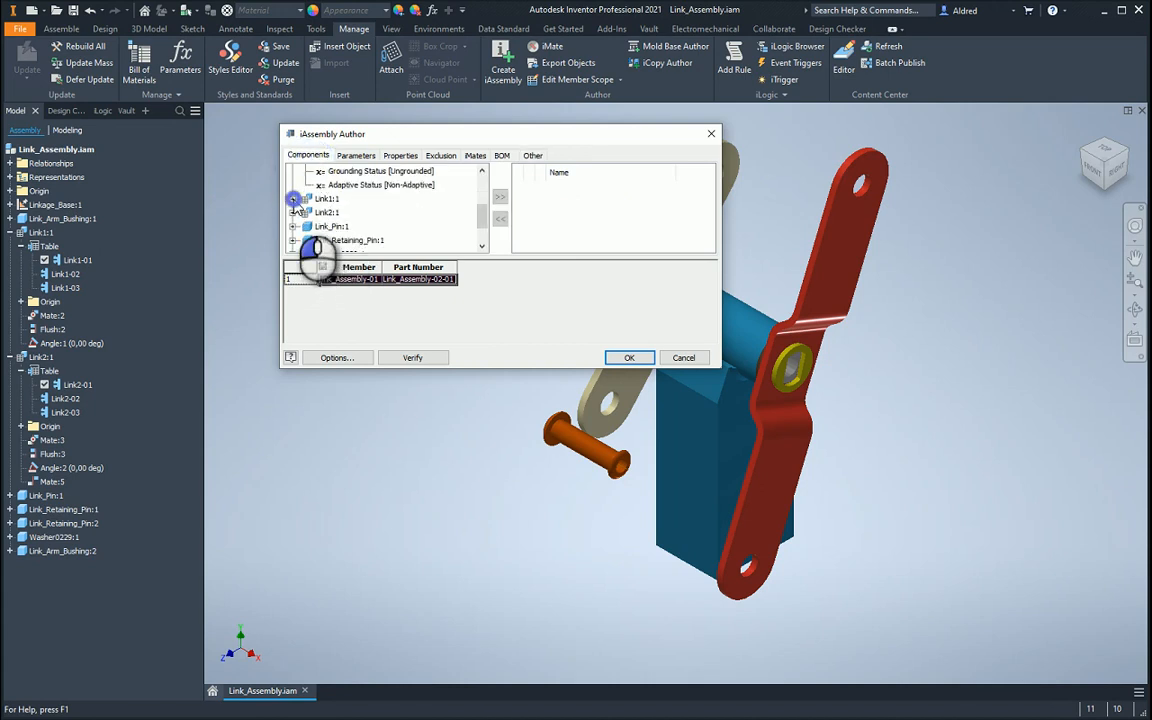
left_click(295, 198)
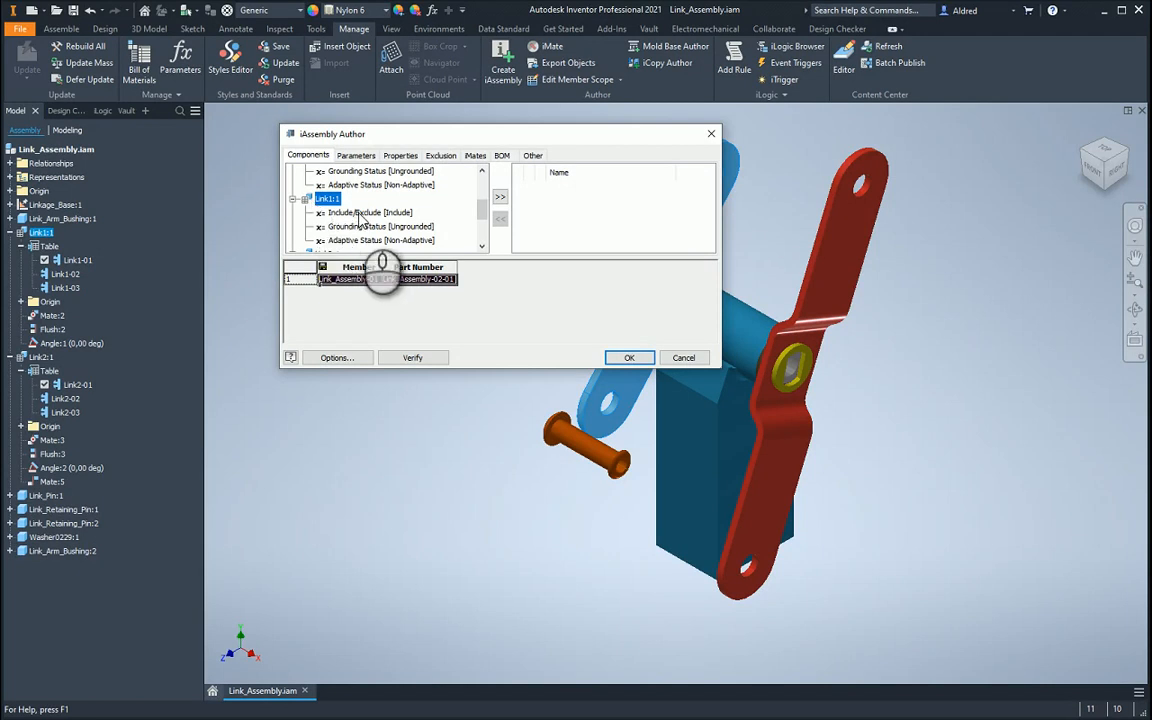
left_click(380, 226)
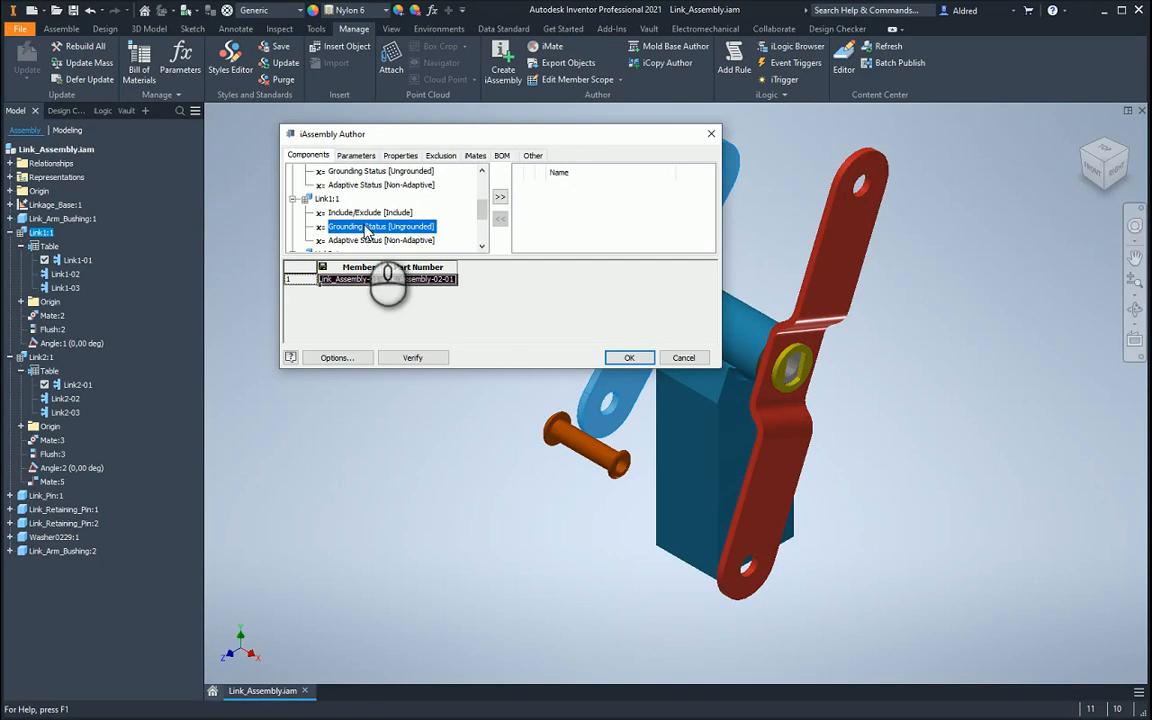
left_click(629, 357)
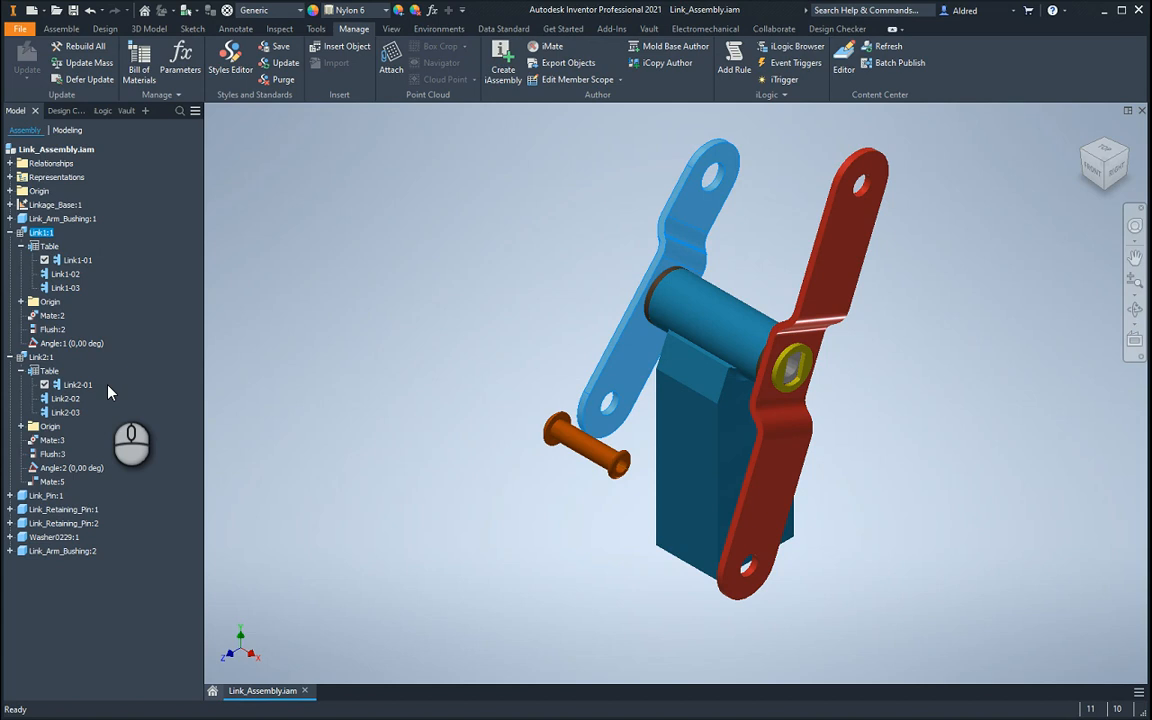
Step: Replace Link1:1 with the Link1-01 iPart member after reviewing its configuration tree and table
left_click(42, 232)
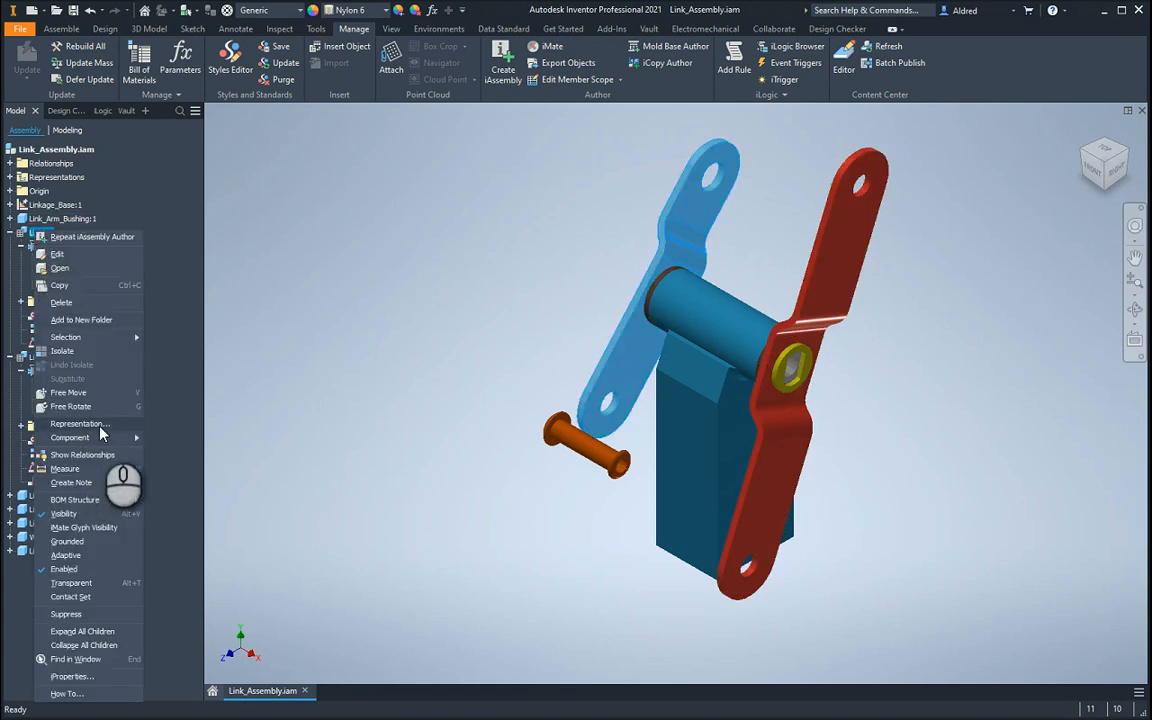
mouse_move(69, 437)
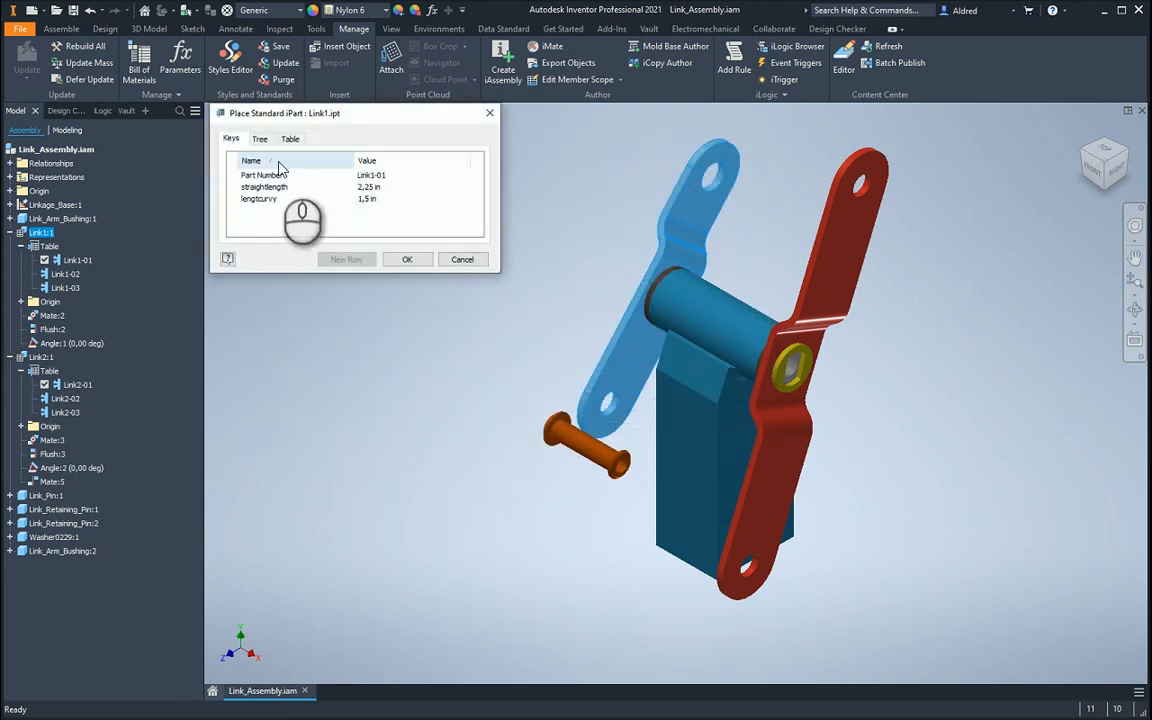
left_click(260, 138)
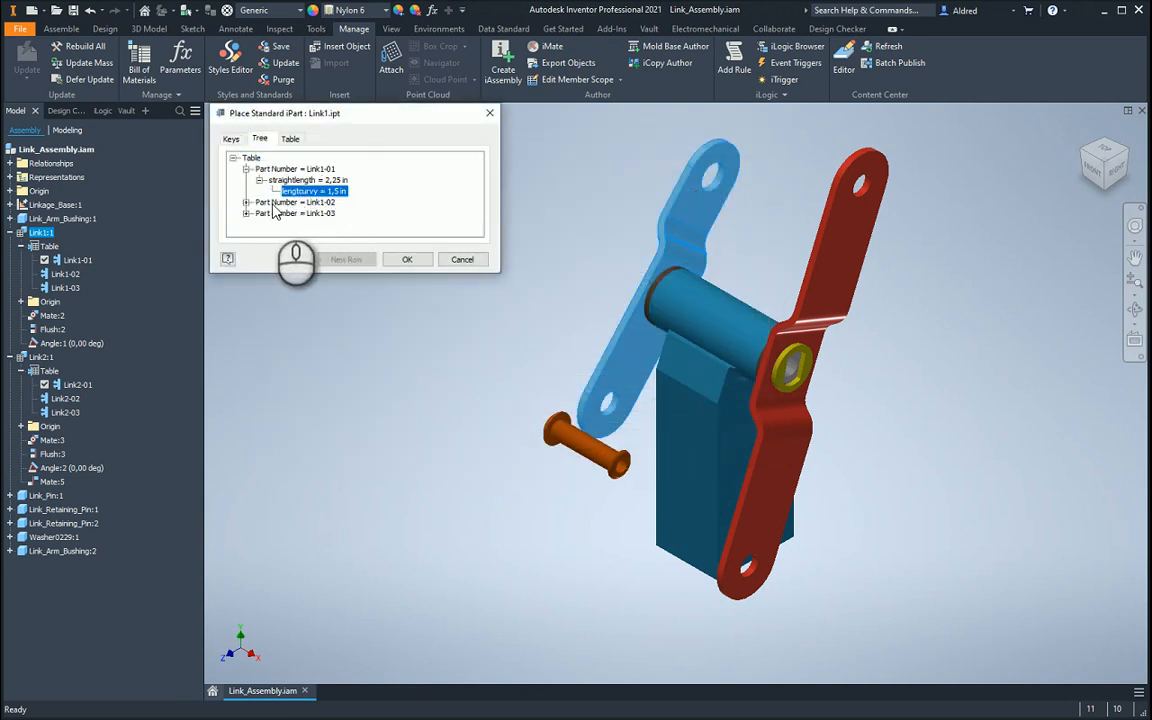
left_click(247, 202)
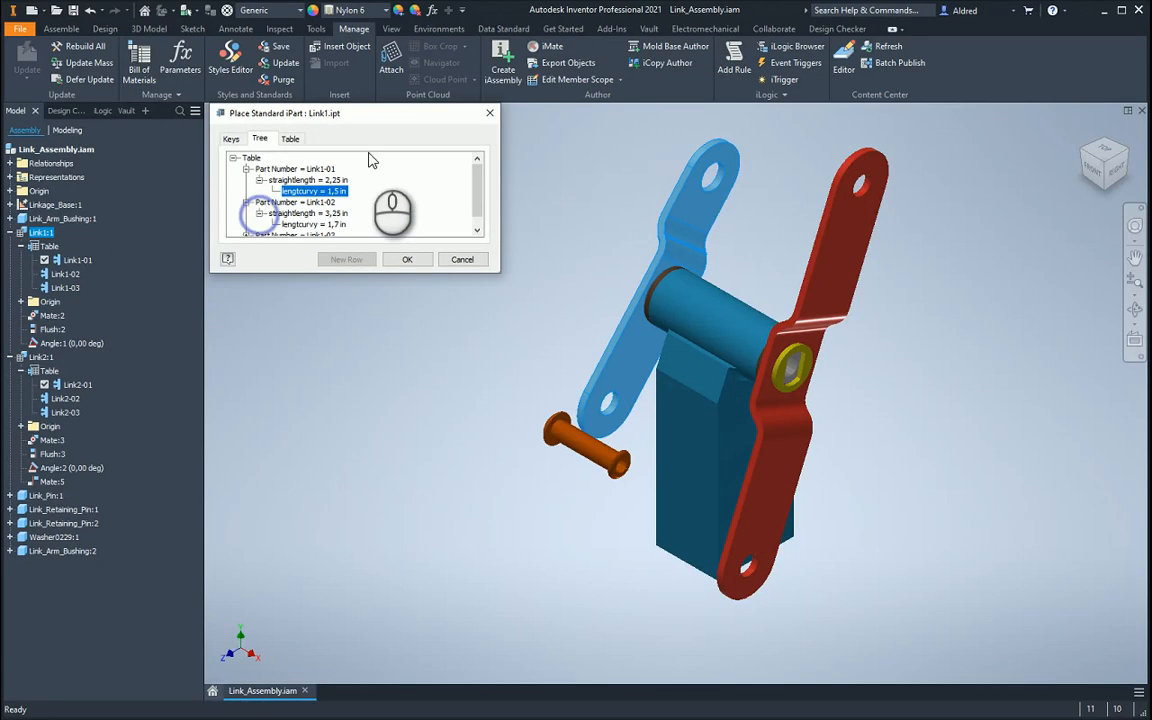
left_click(290, 138)
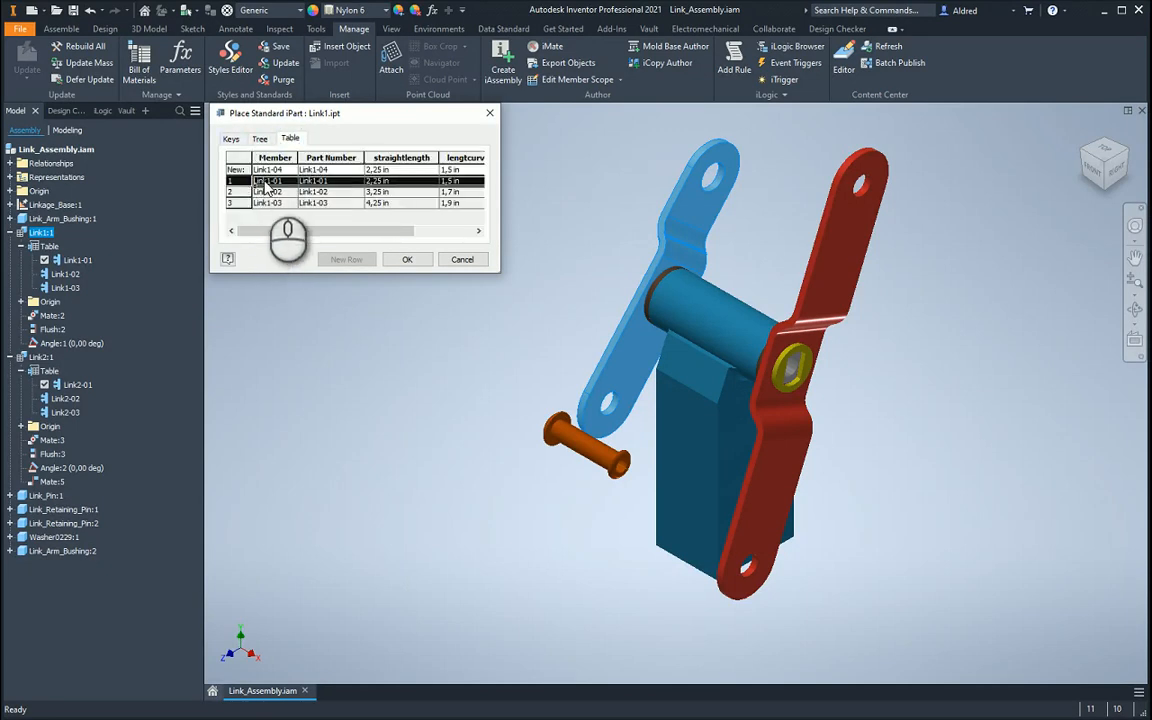
left_click(407, 259)
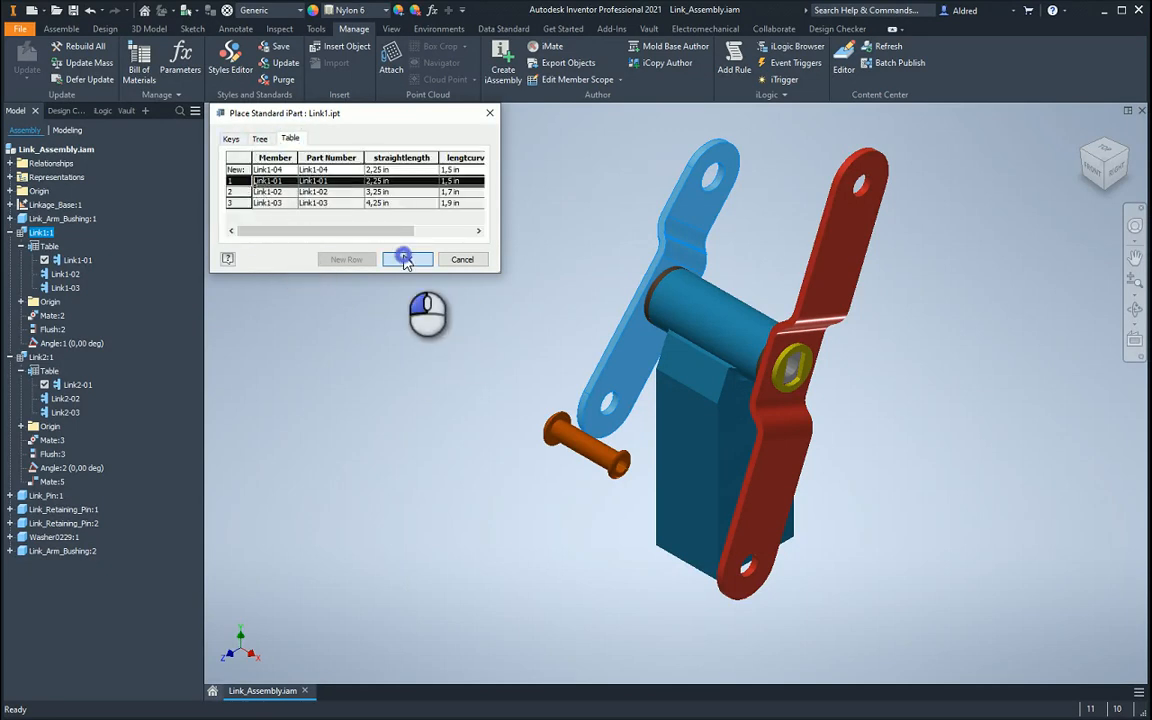
left_click(405, 259)
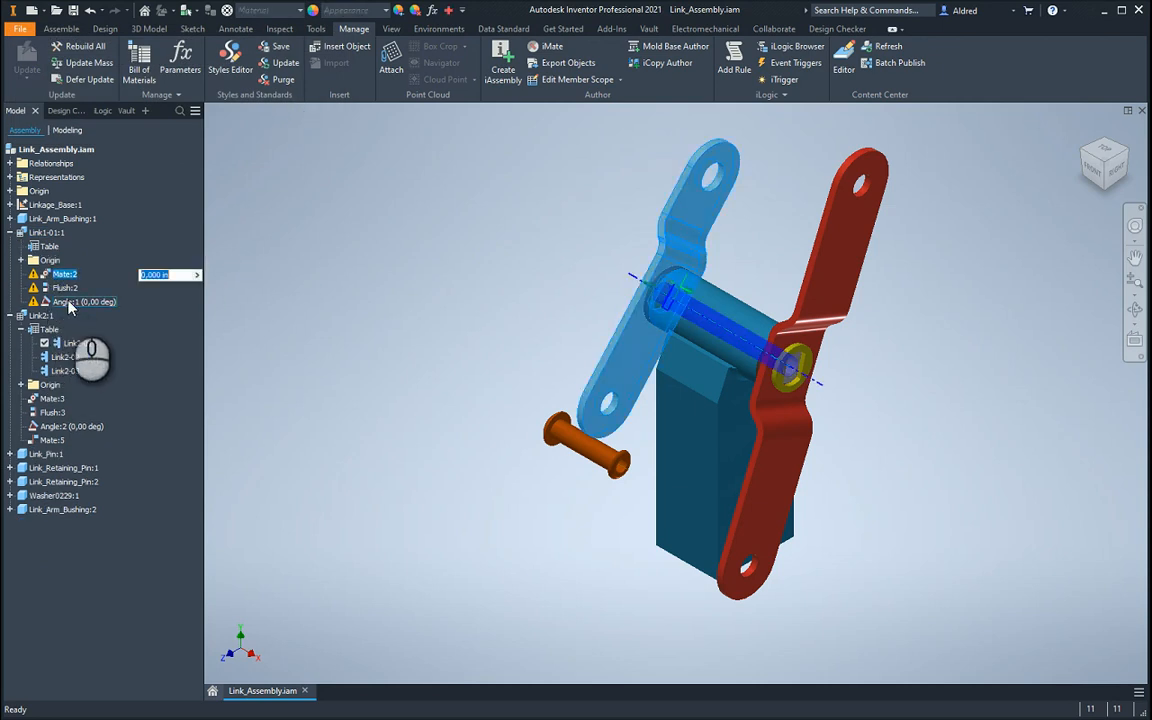
Step: Repair the flagged Mate:2, Flush:2 and Angle:1 constraints on Link1-01
right_click(63, 287)
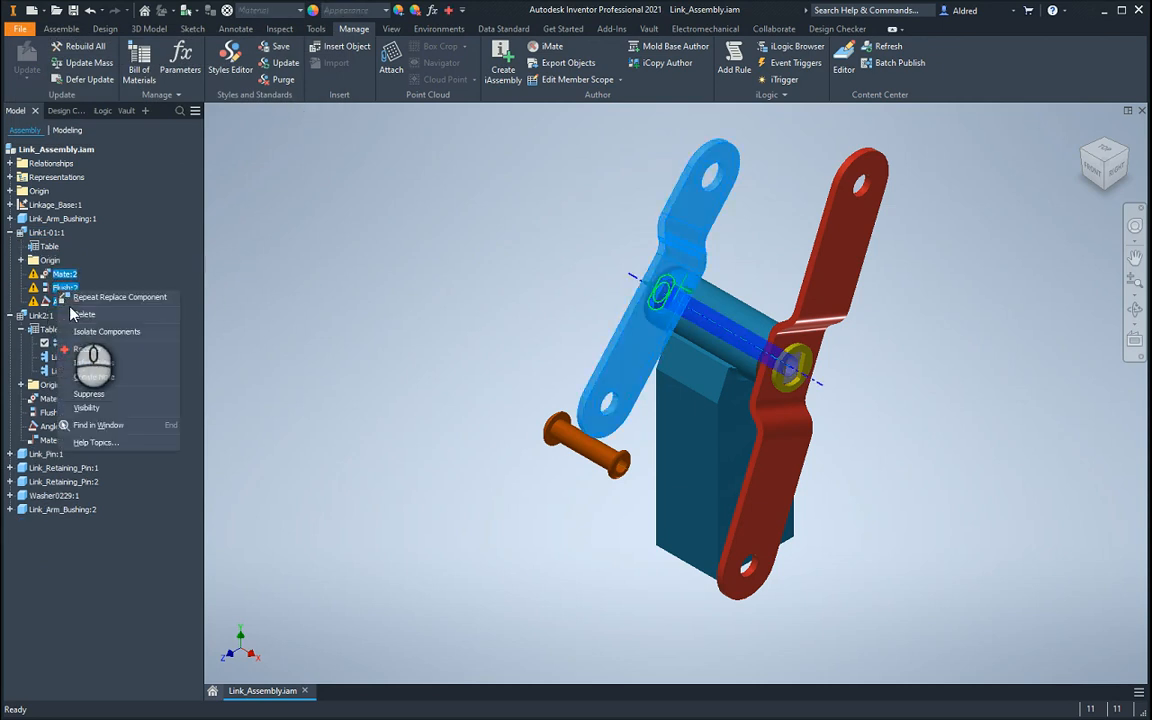
mouse_move(90, 400)
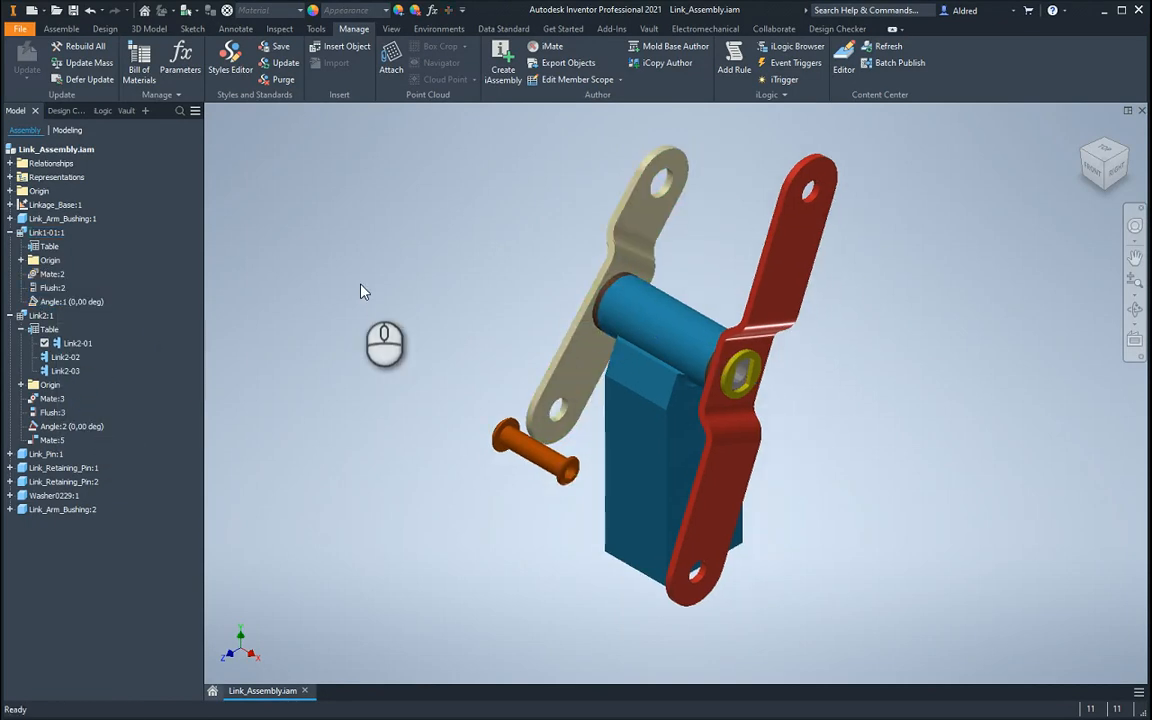
mouse_move(820, 215)
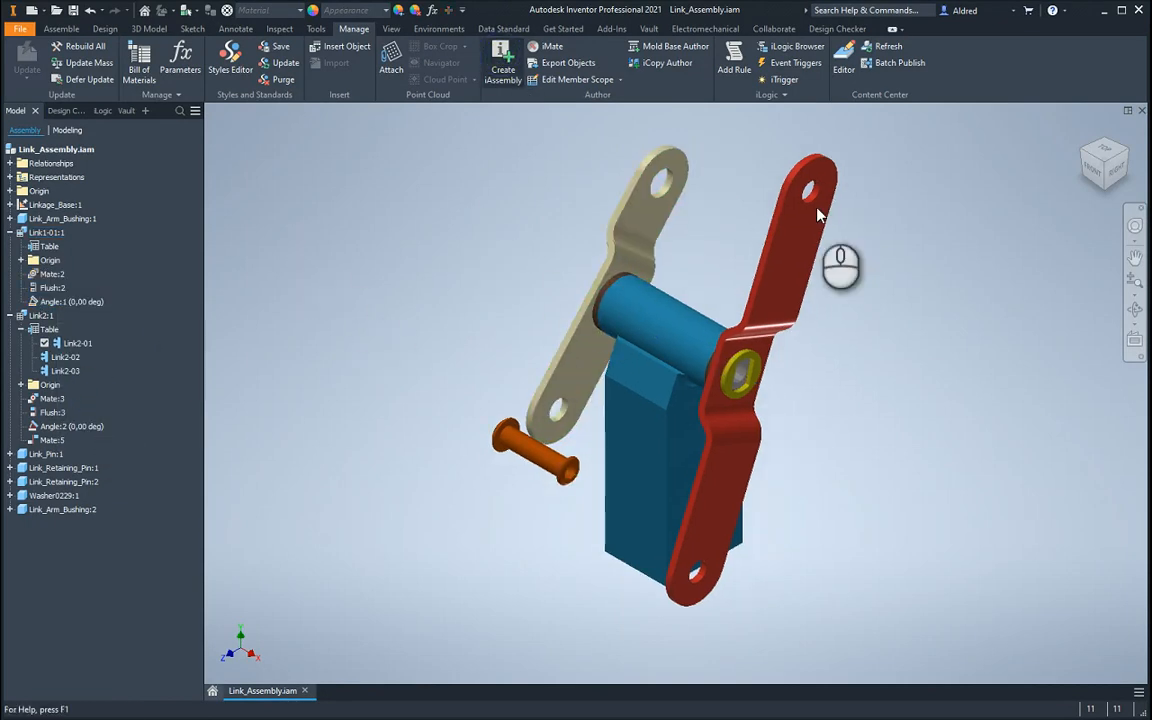
left_click(503, 62)
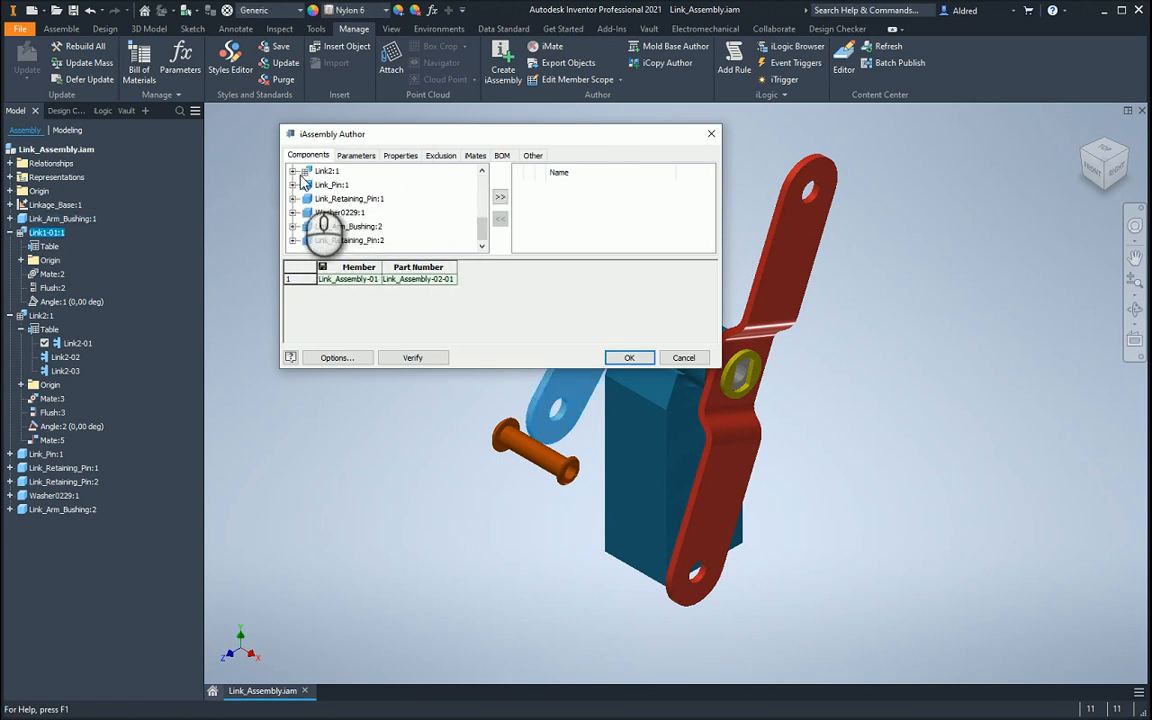
Step: Add Link1:1 Table Replace [Link1-01] as a table column and begin renaming the first member
left_click(294, 171)
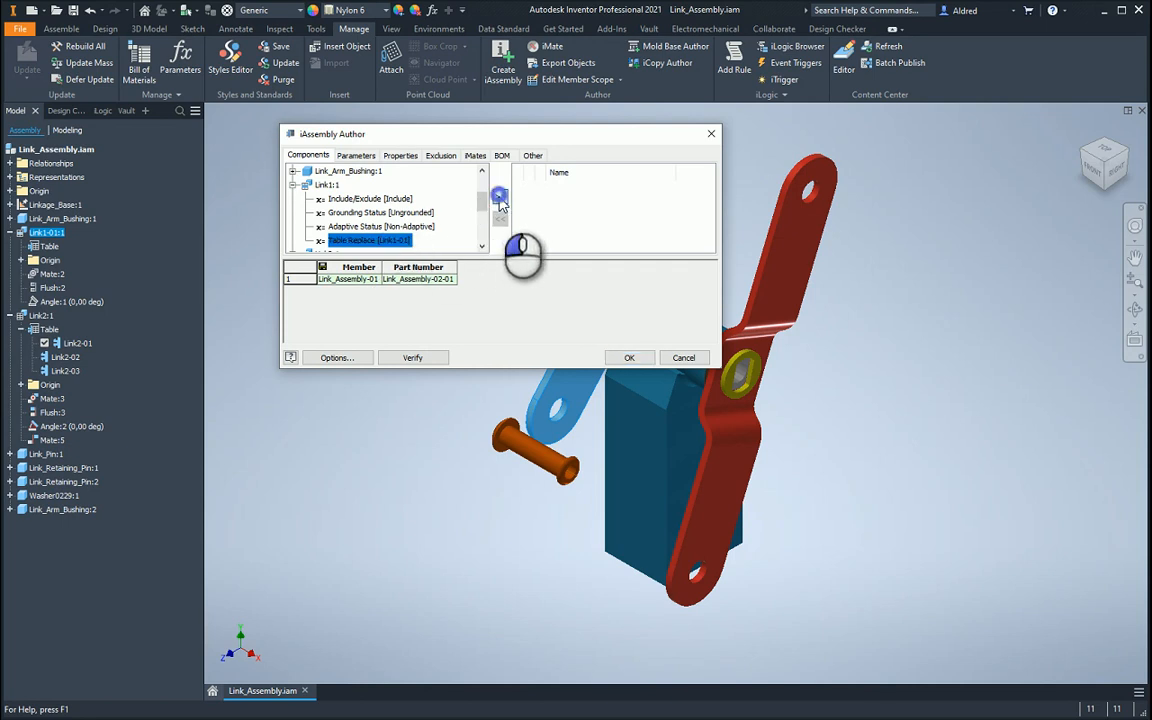
left_click(500, 196)
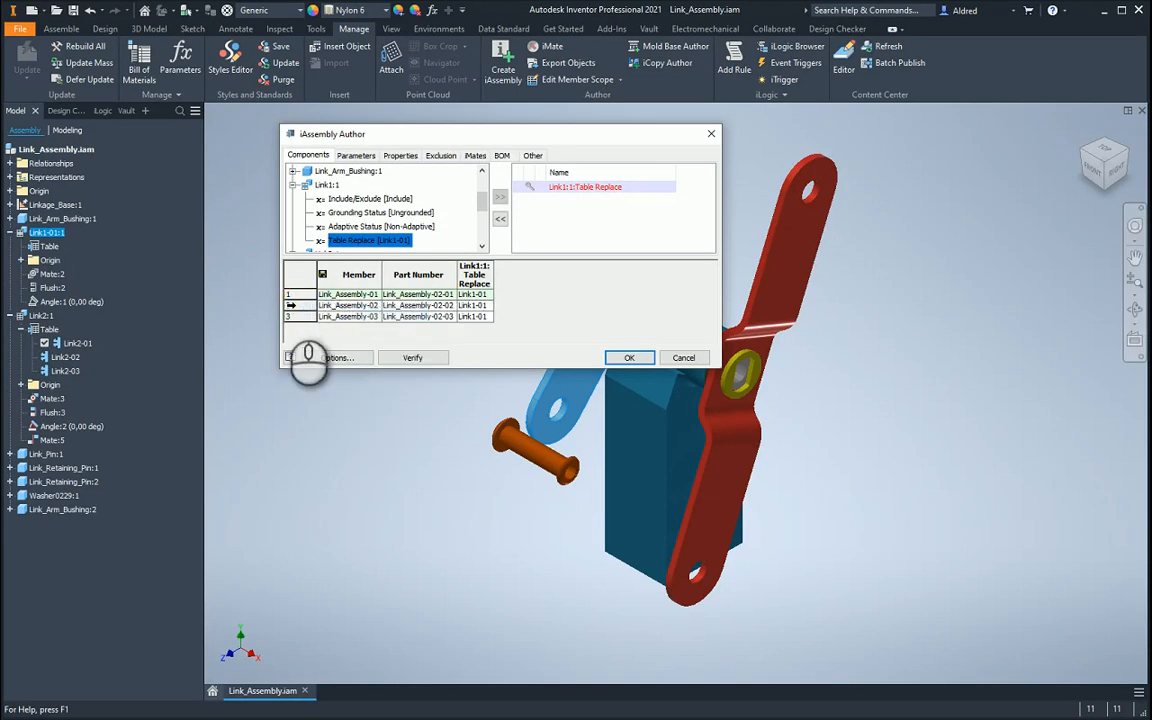
left_click(348, 294)
type("Small")
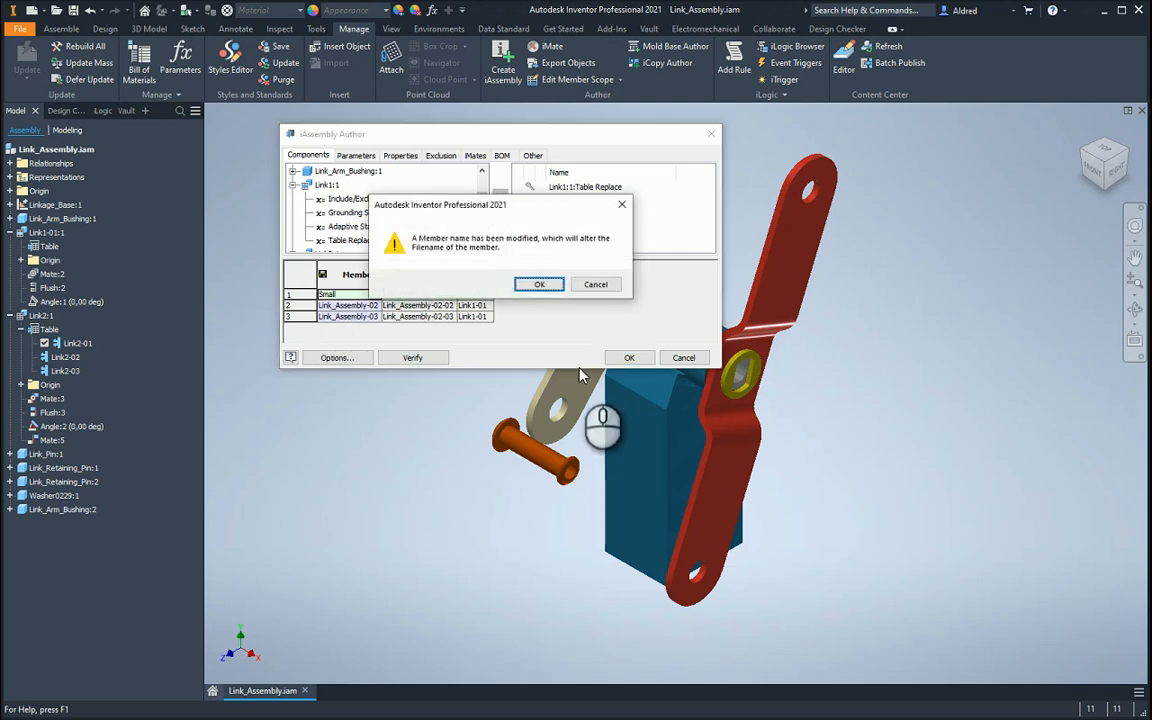
Step: Accept the member-name warning and name the members Small, Medium and Large
left_click(539, 284)
type("Med")
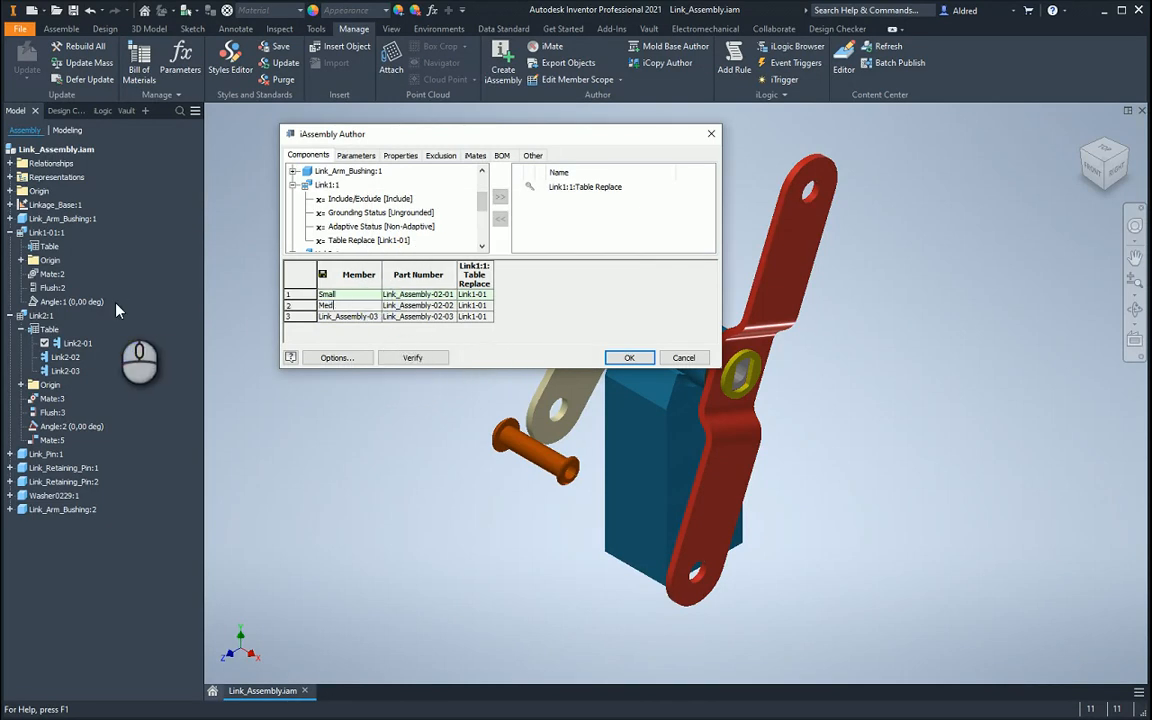
left_click(357, 318)
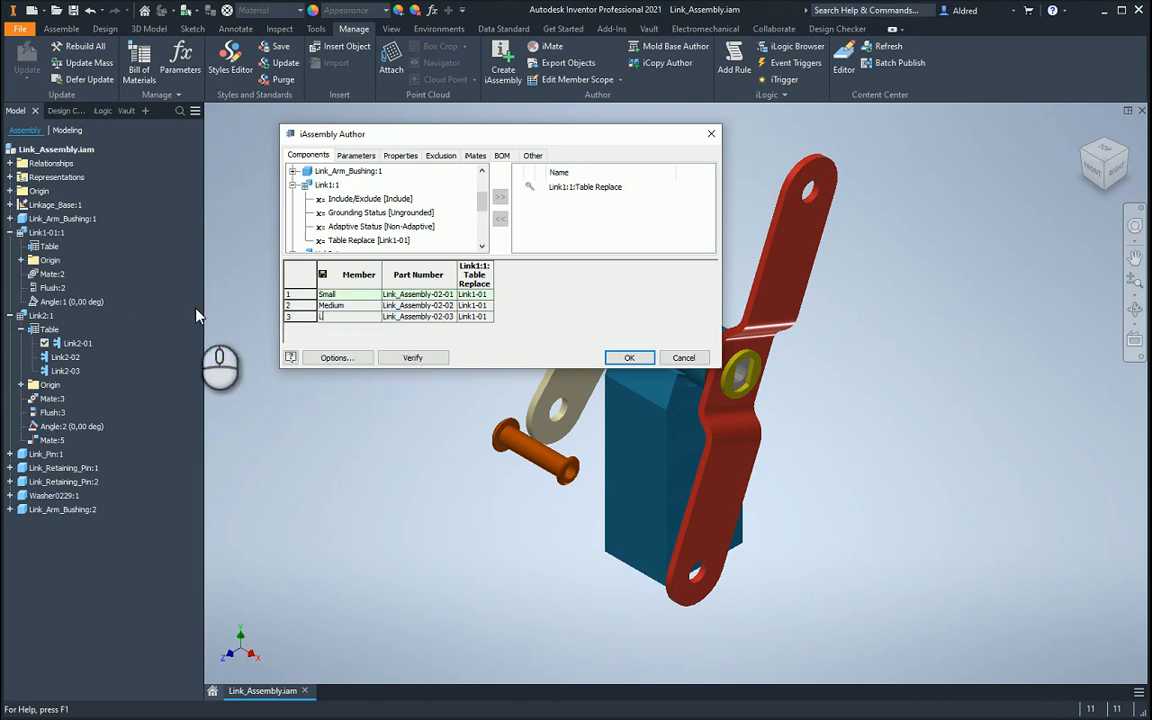
type("Large")
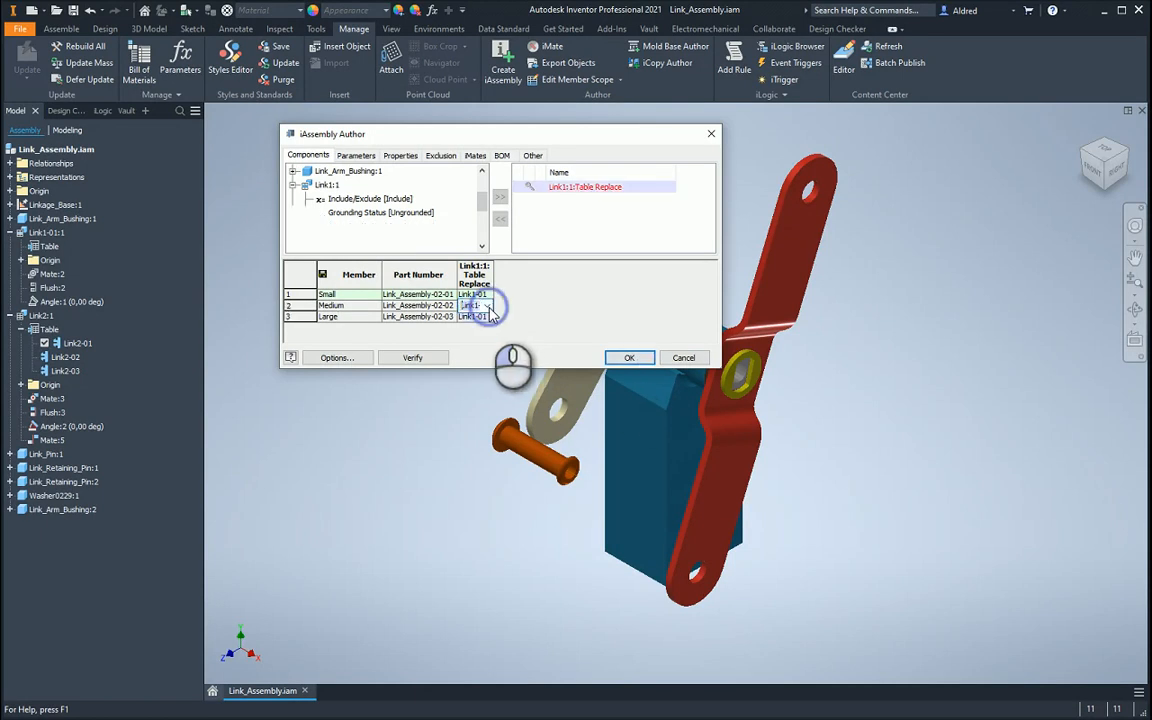
Step: Set Link1 Table Replace to Link1-02 for Medium and Link1-03 for Large
left_click(475, 305)
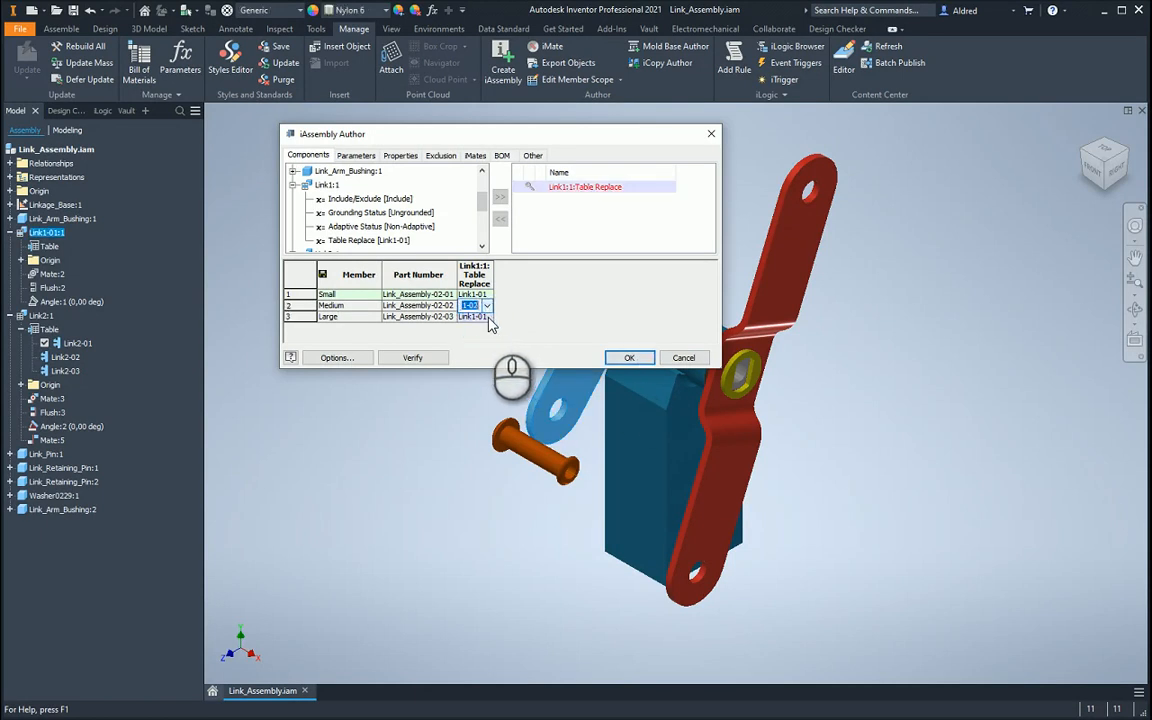
left_click(488, 316)
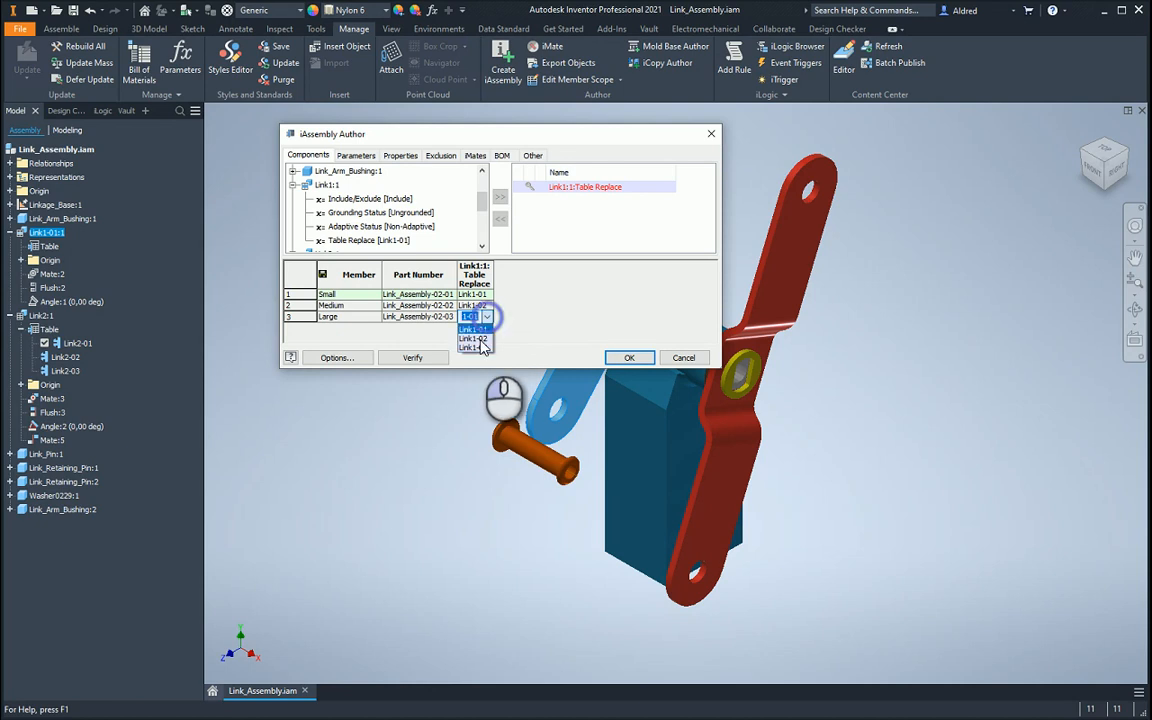
left_click(629, 357)
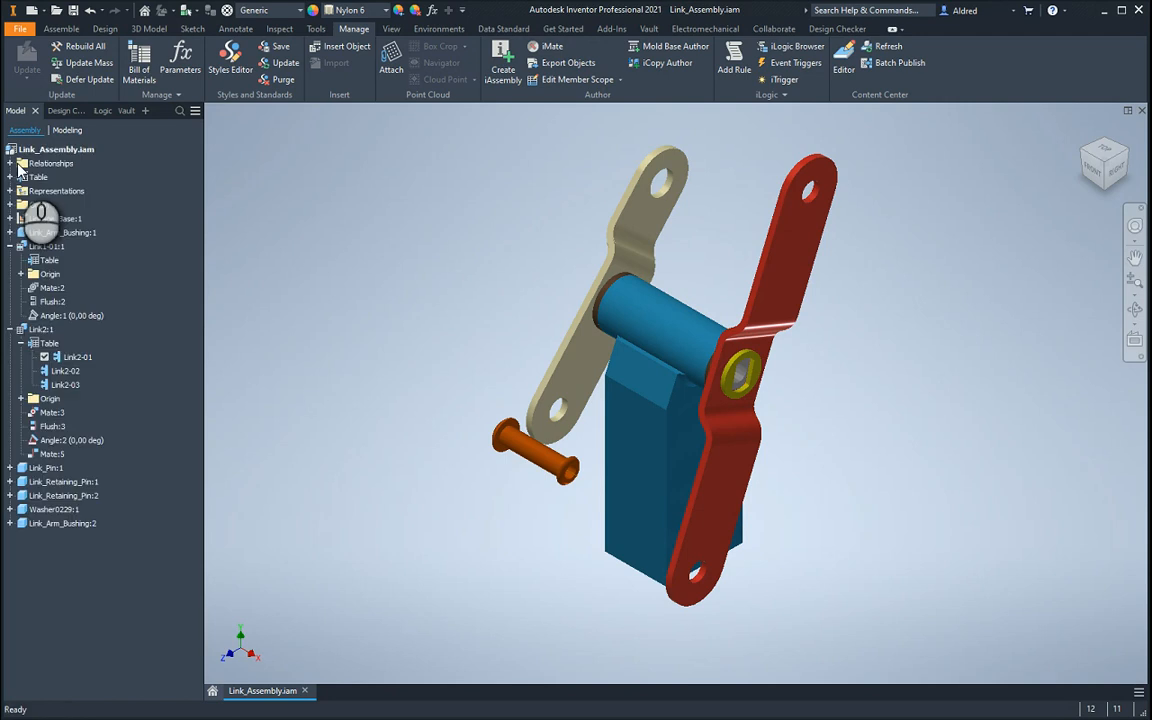
Step: Expand the iAssembly Table node in the browser and select the Medium member
left_click(16, 177)
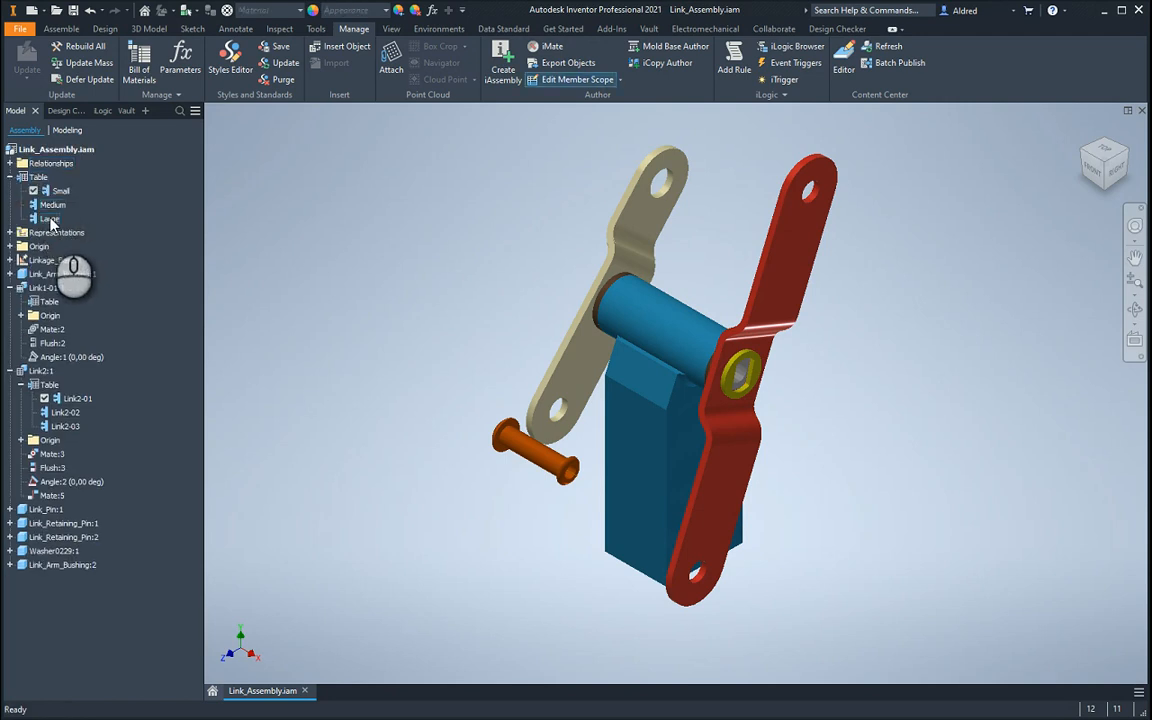
left_click(52, 204)
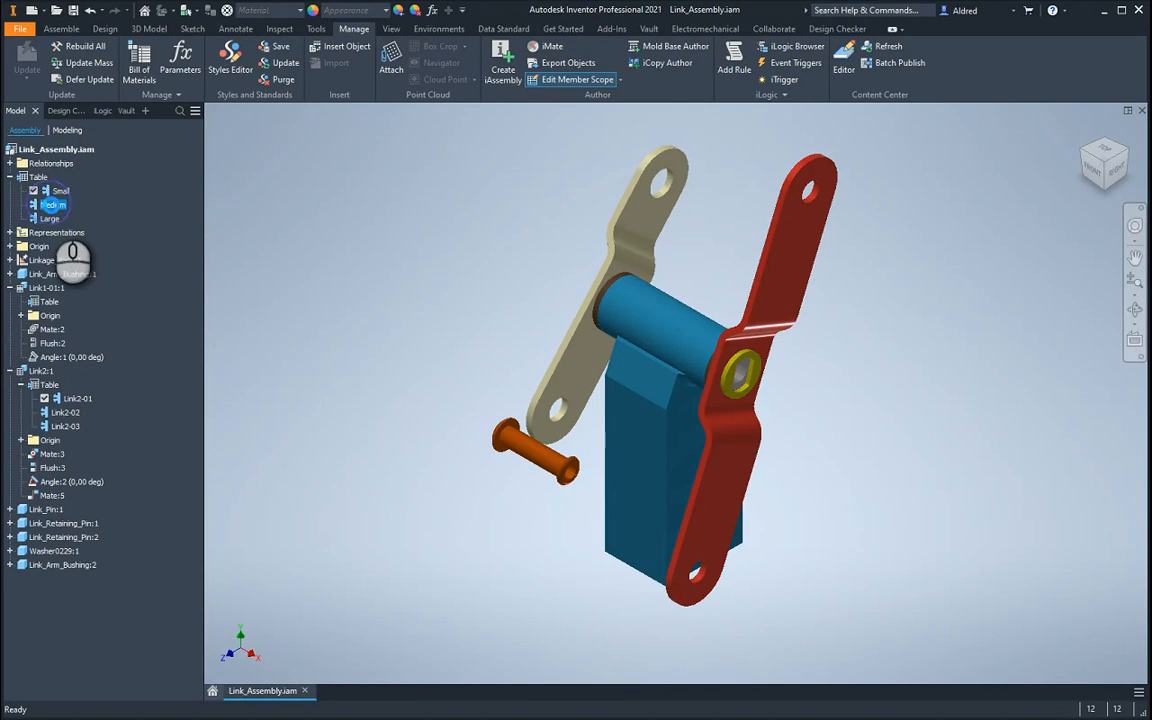